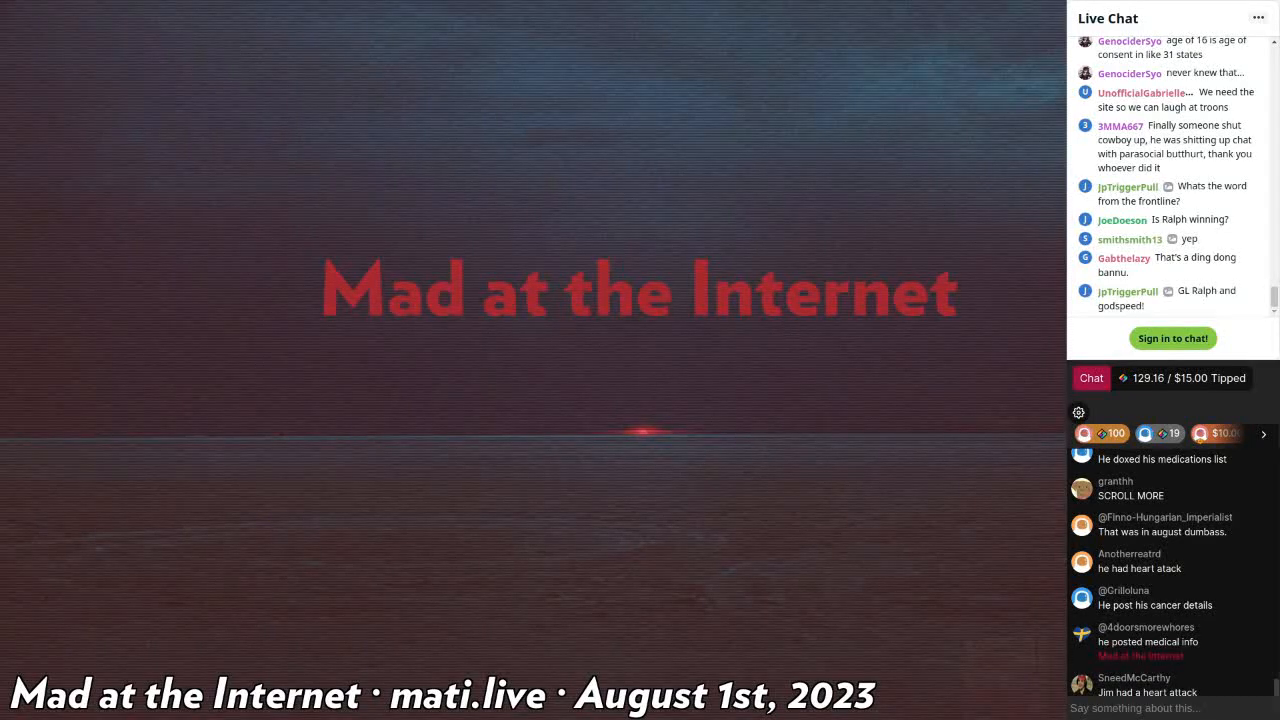
scroll("down", 3)
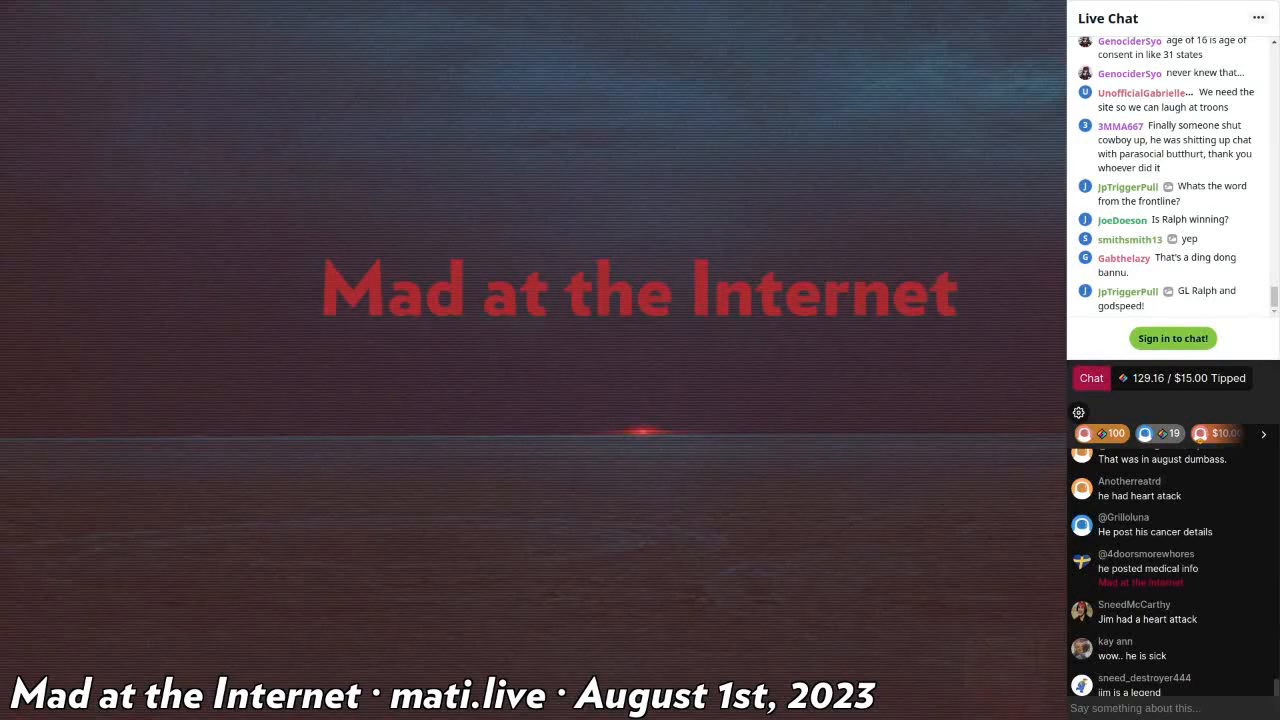
scroll("down", 3)
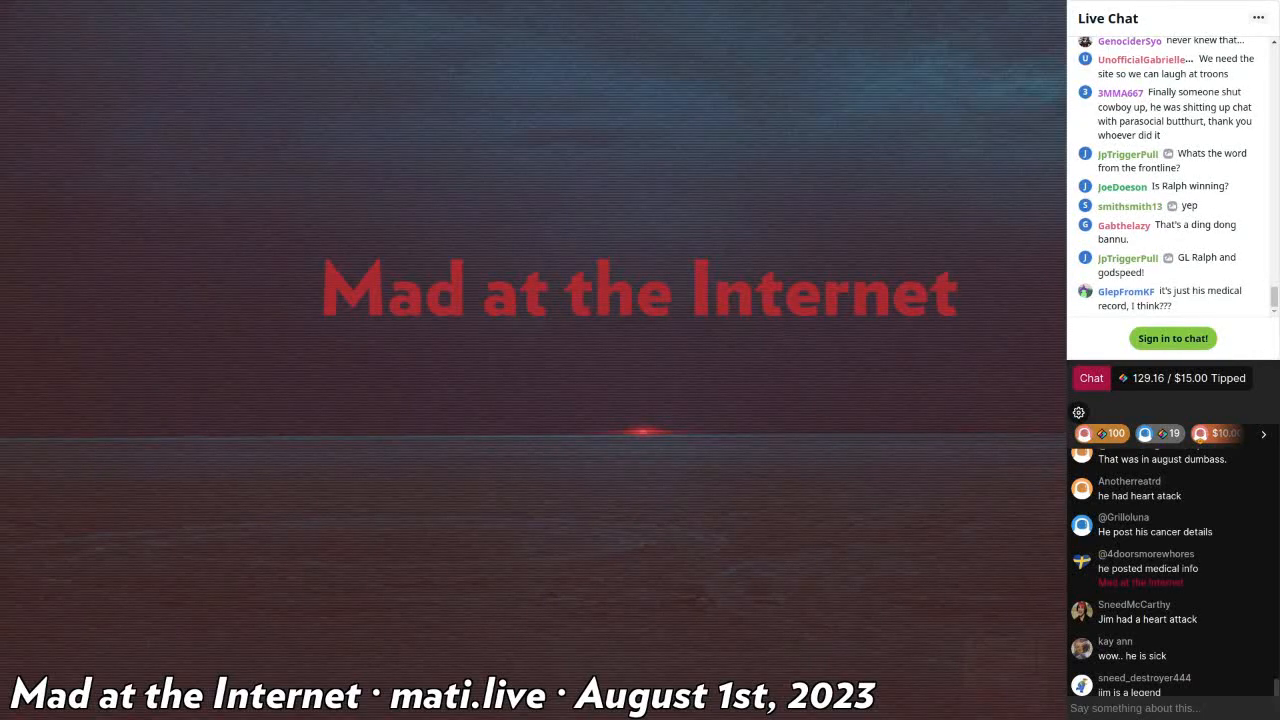
scroll("down", 3)
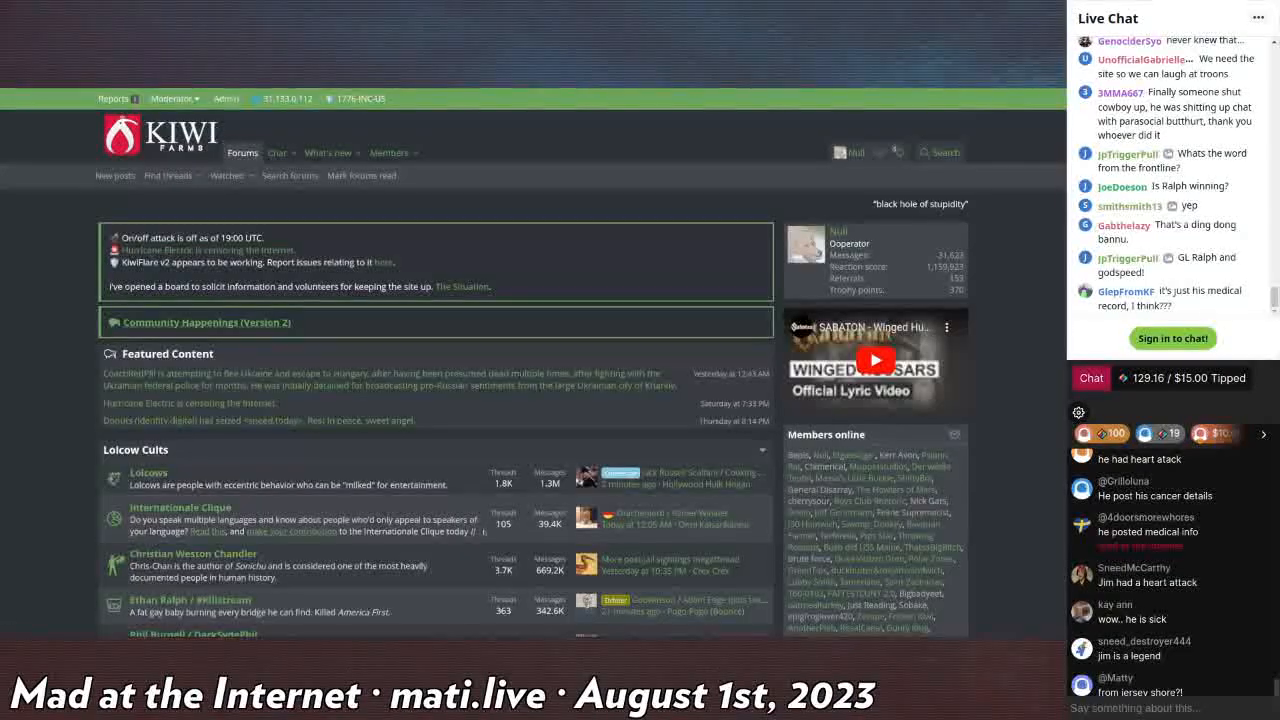
scroll("down", 3)
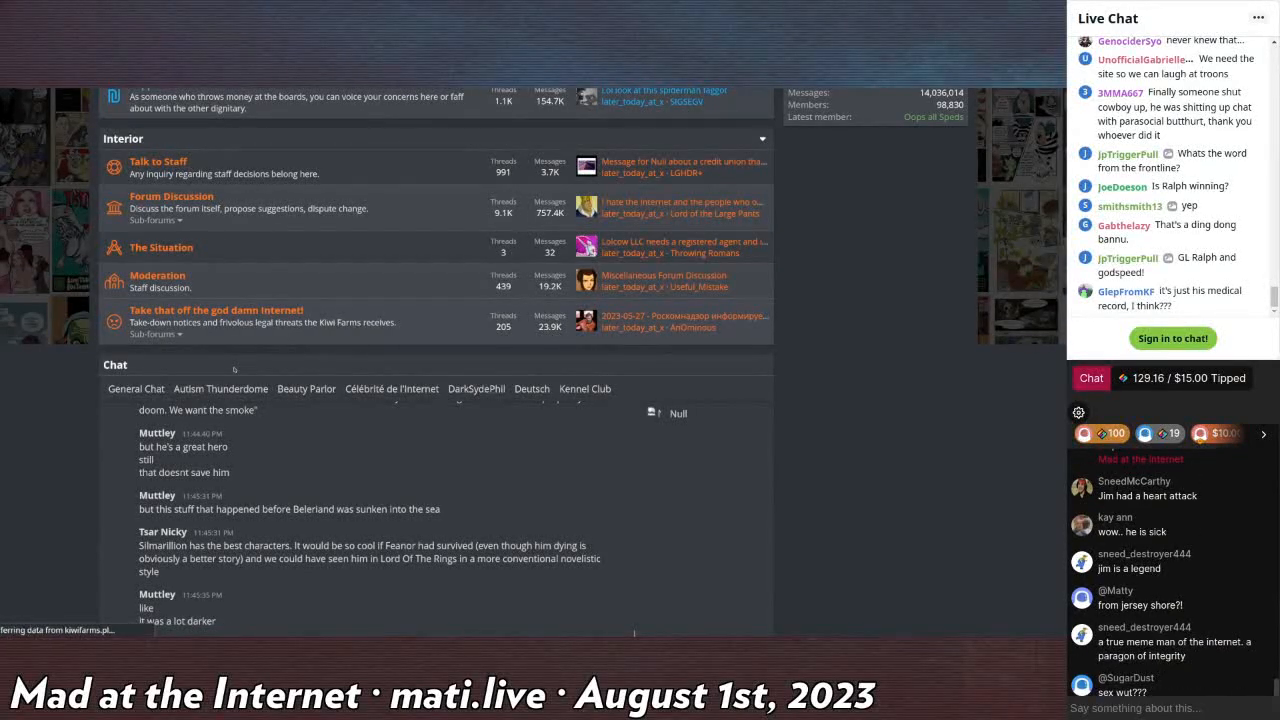
scroll("down", 3)
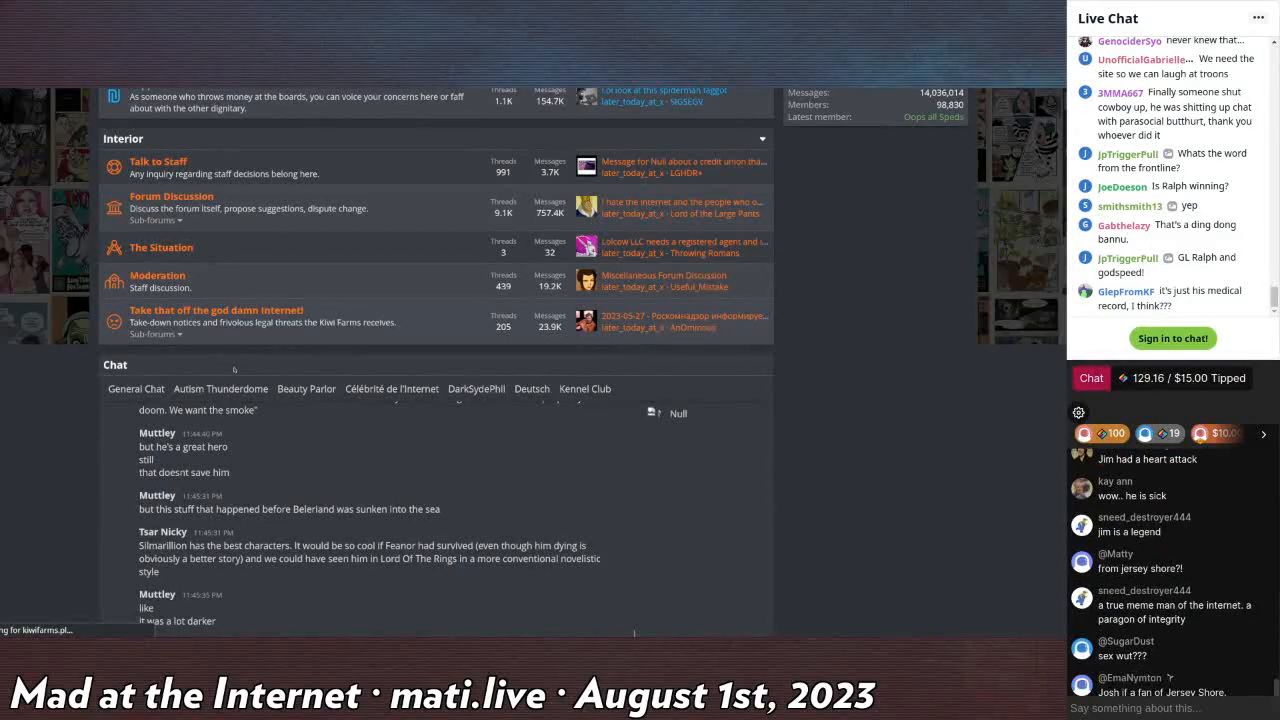
scroll("down", 3)
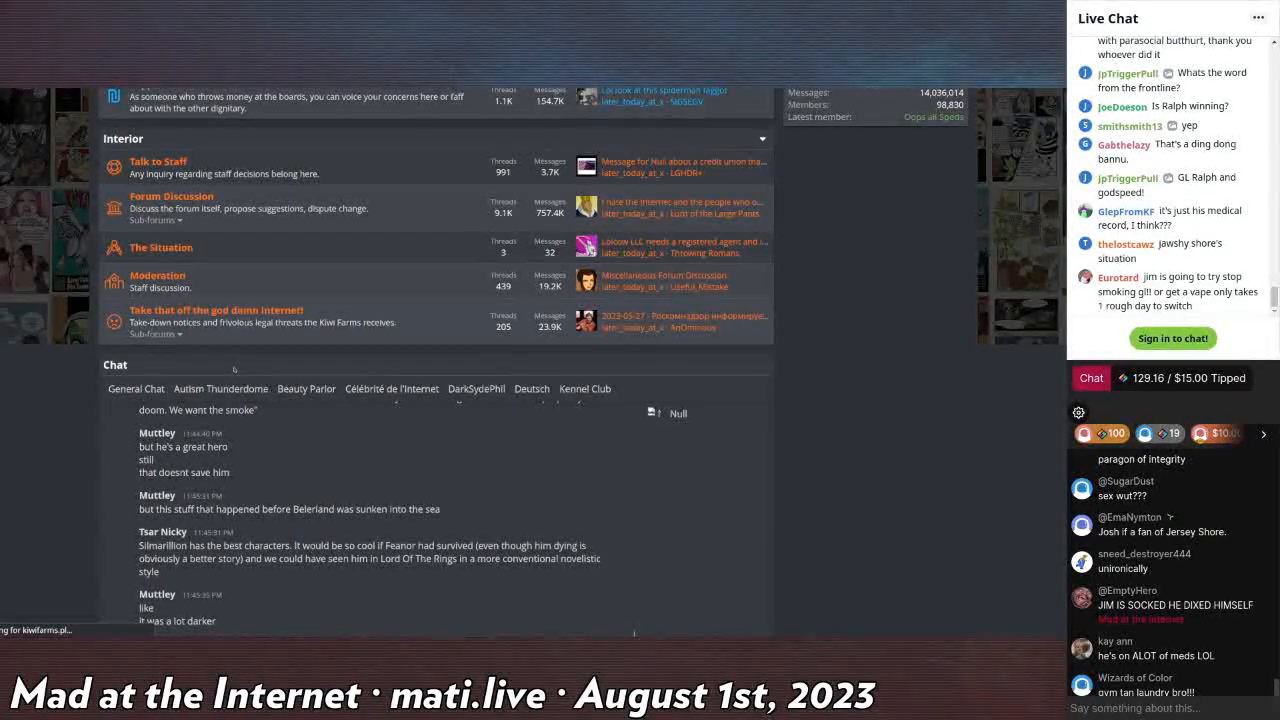
scroll("down", 3)
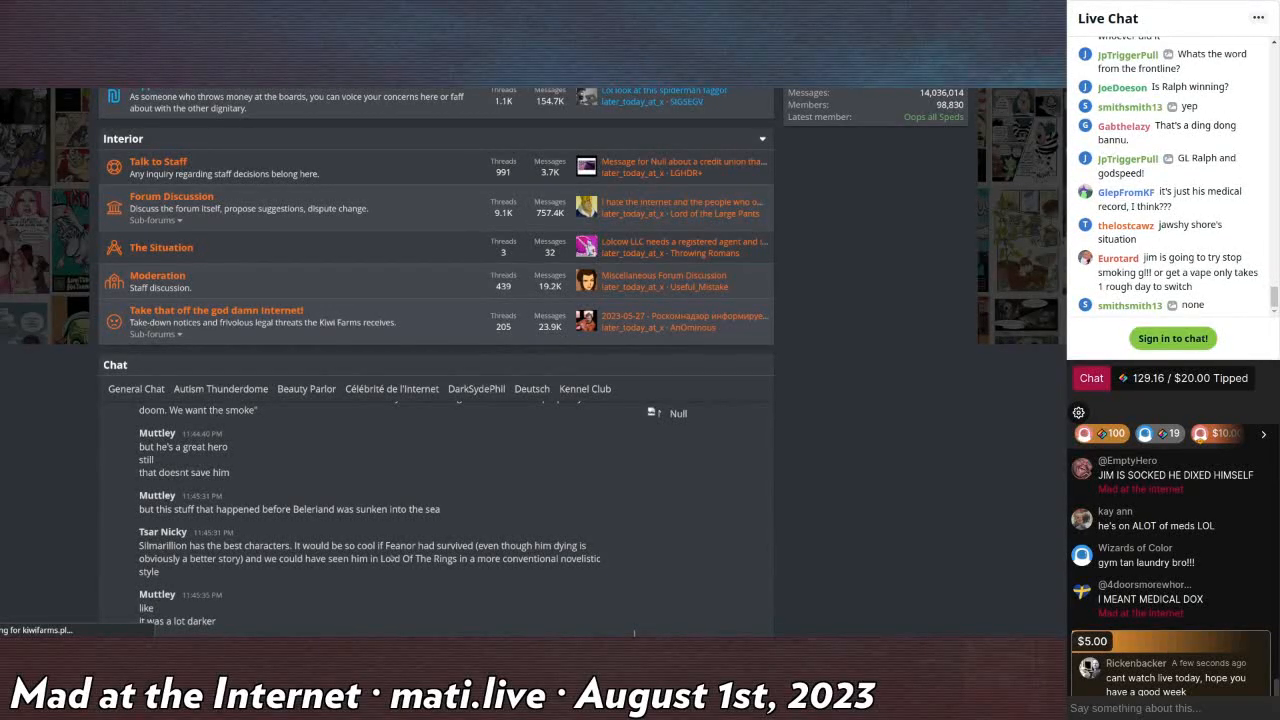
scroll("down", 3)
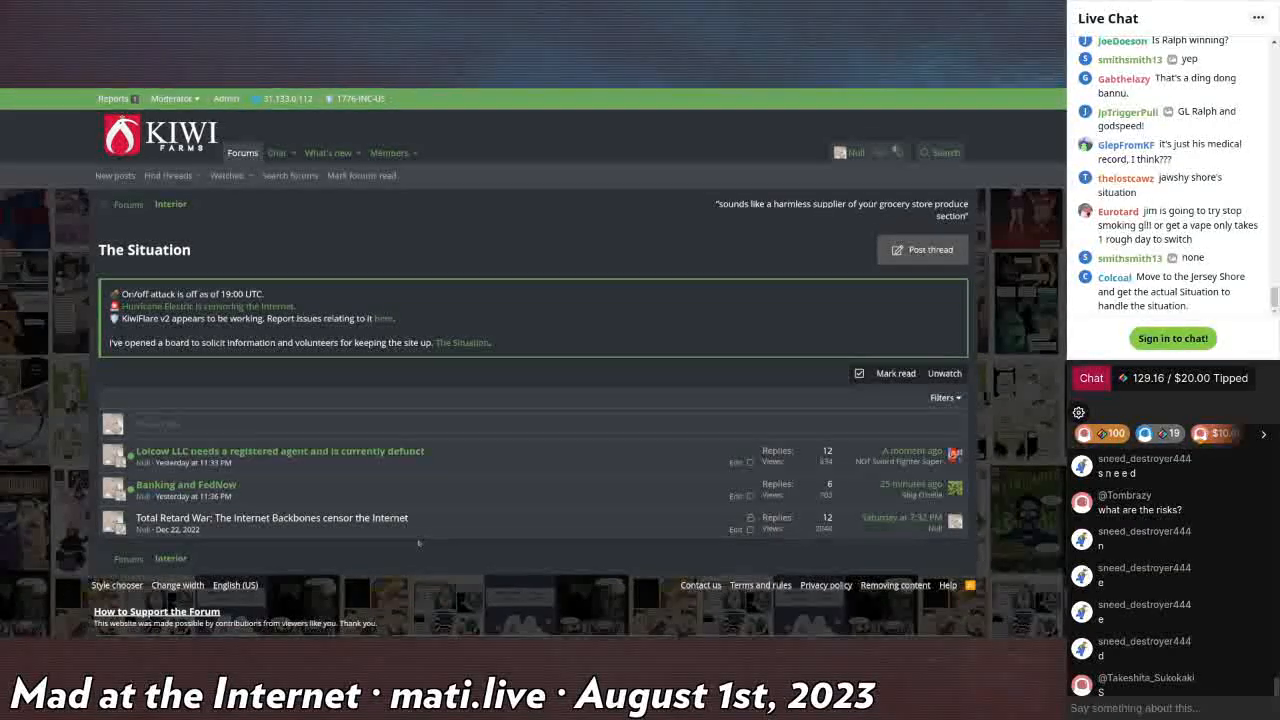
scroll("down", 3)
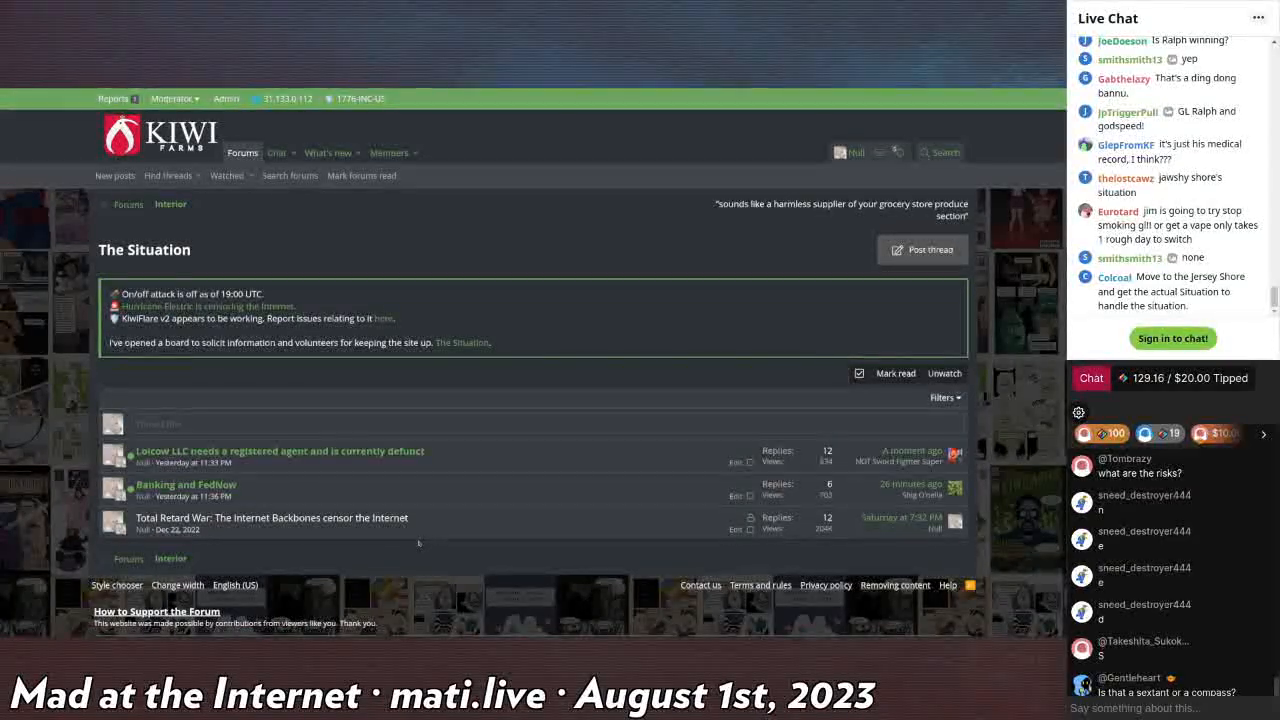
scroll("down", 3)
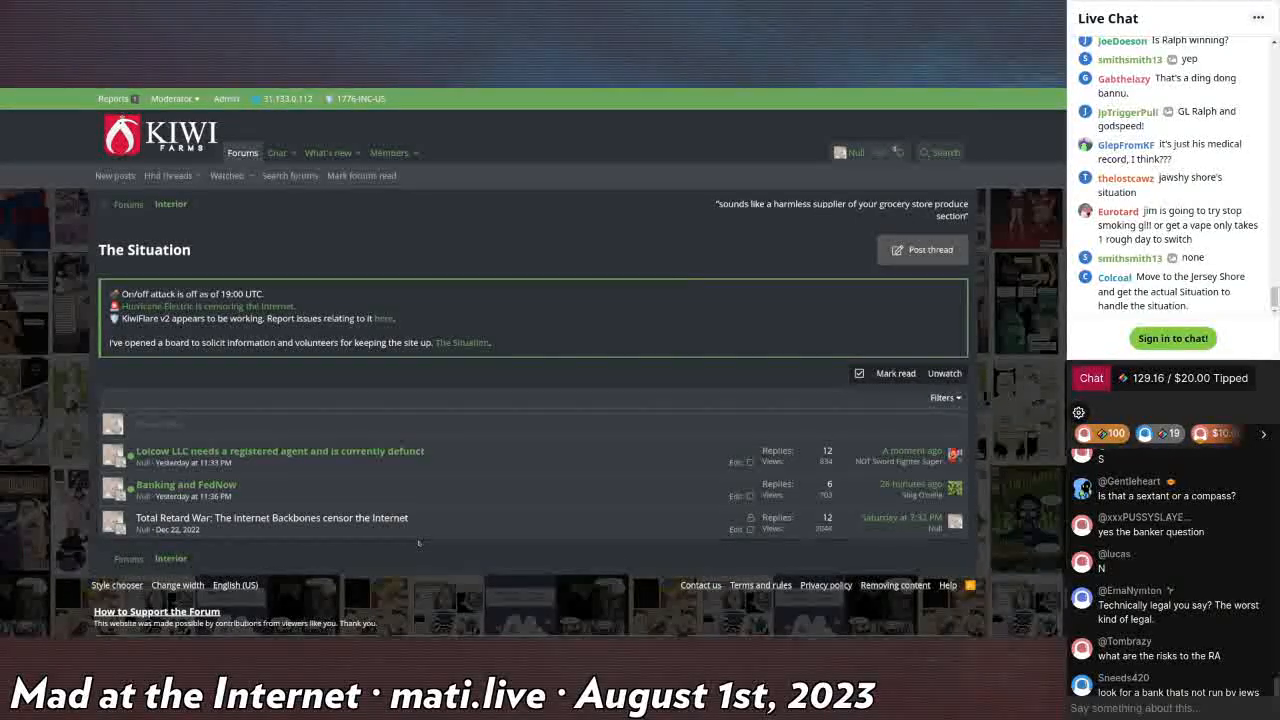
scroll("down", 3)
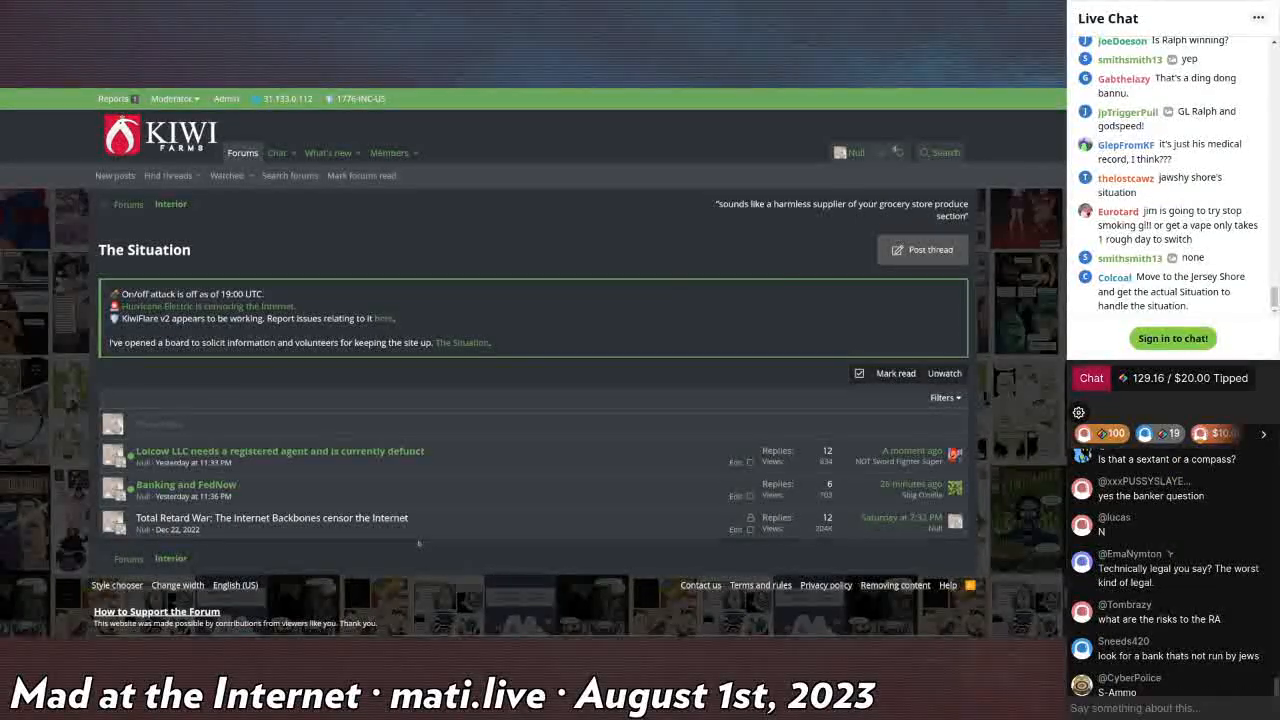
scroll("down", 3)
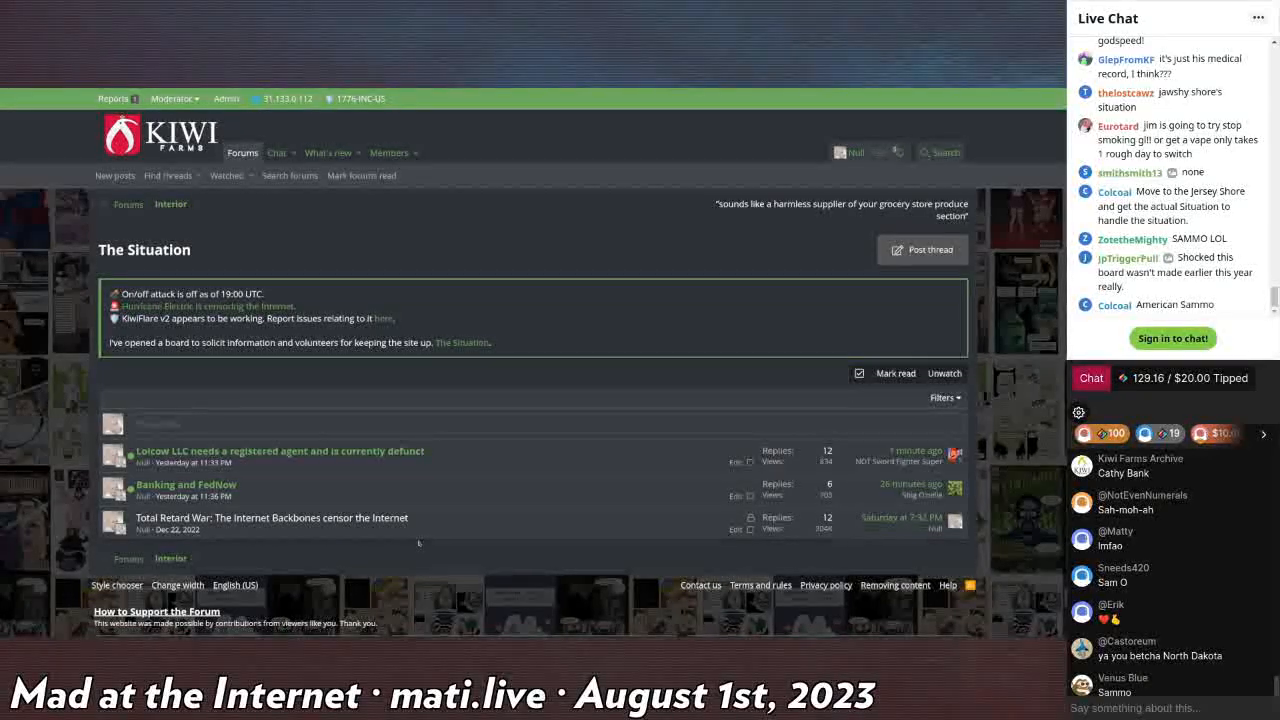
scroll("down", 3)
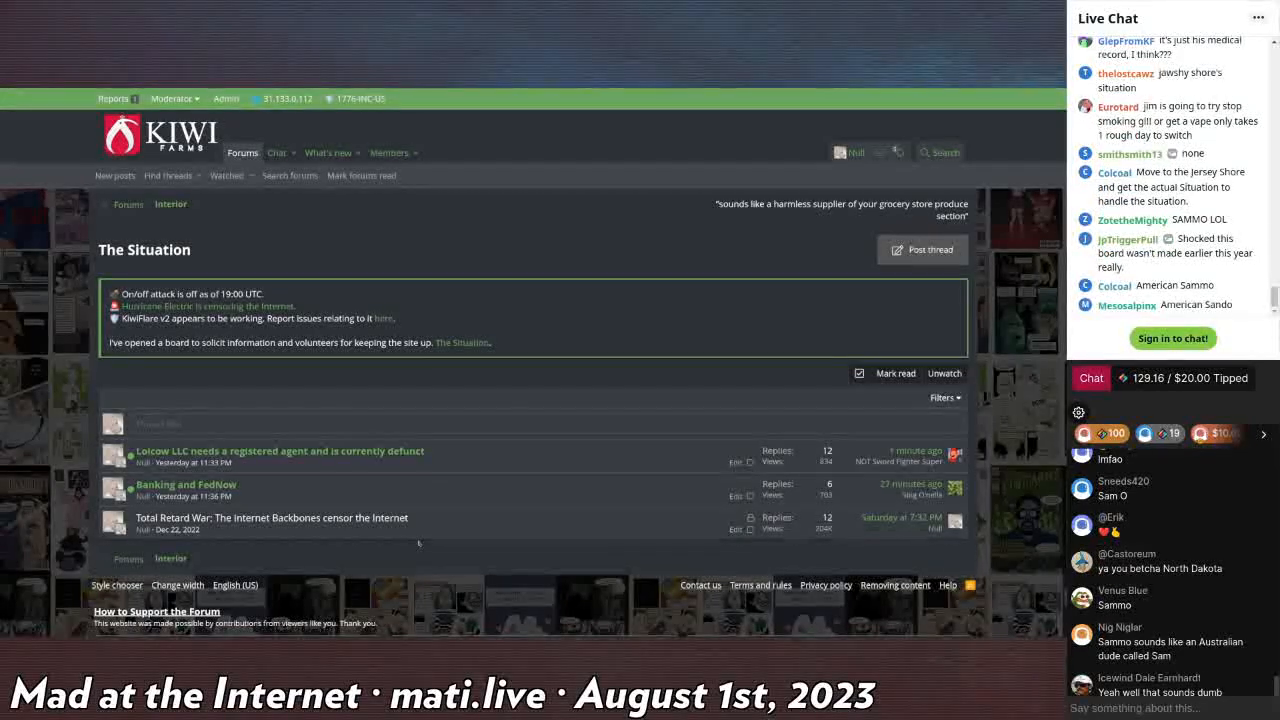
scroll("down", 3)
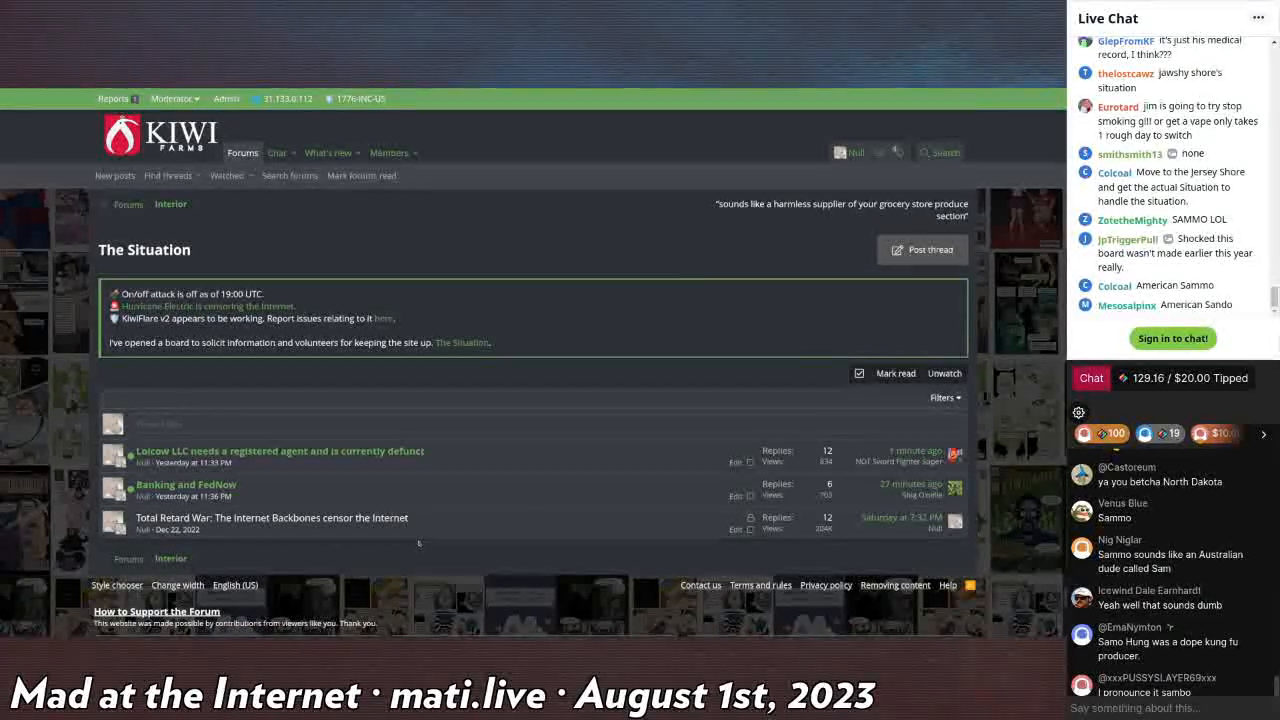
scroll("down", 3)
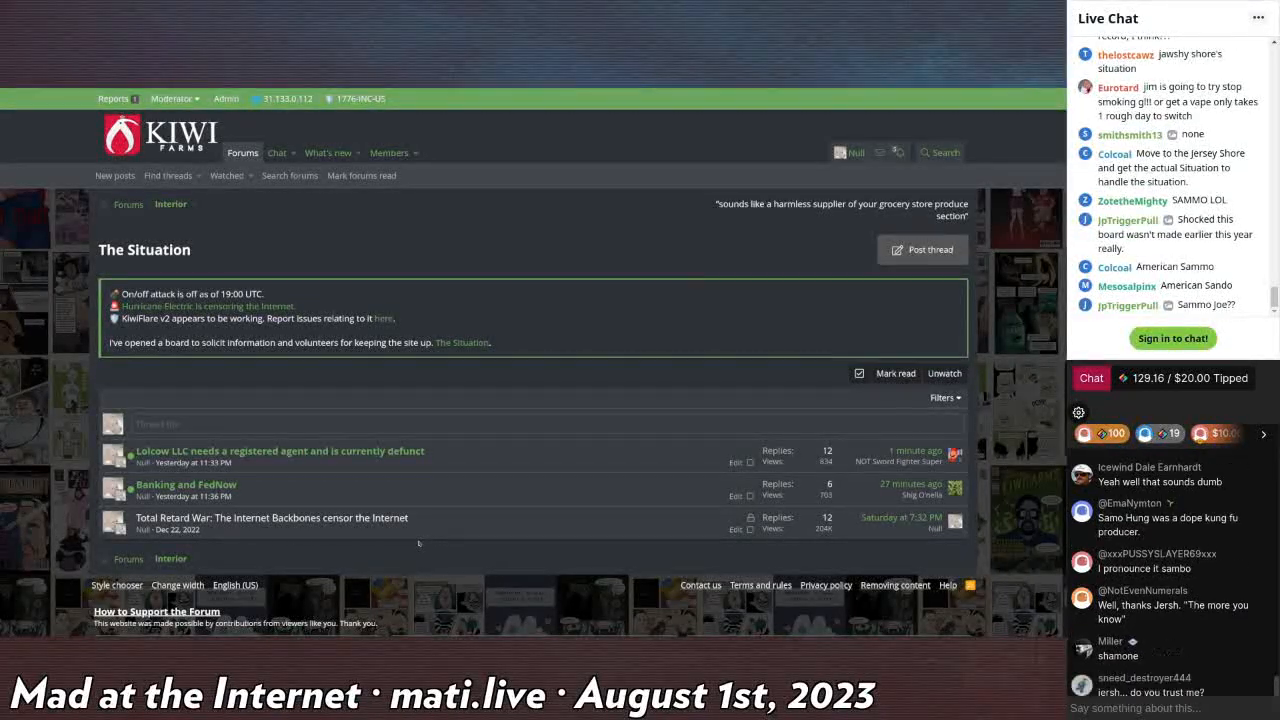
scroll("down", 3)
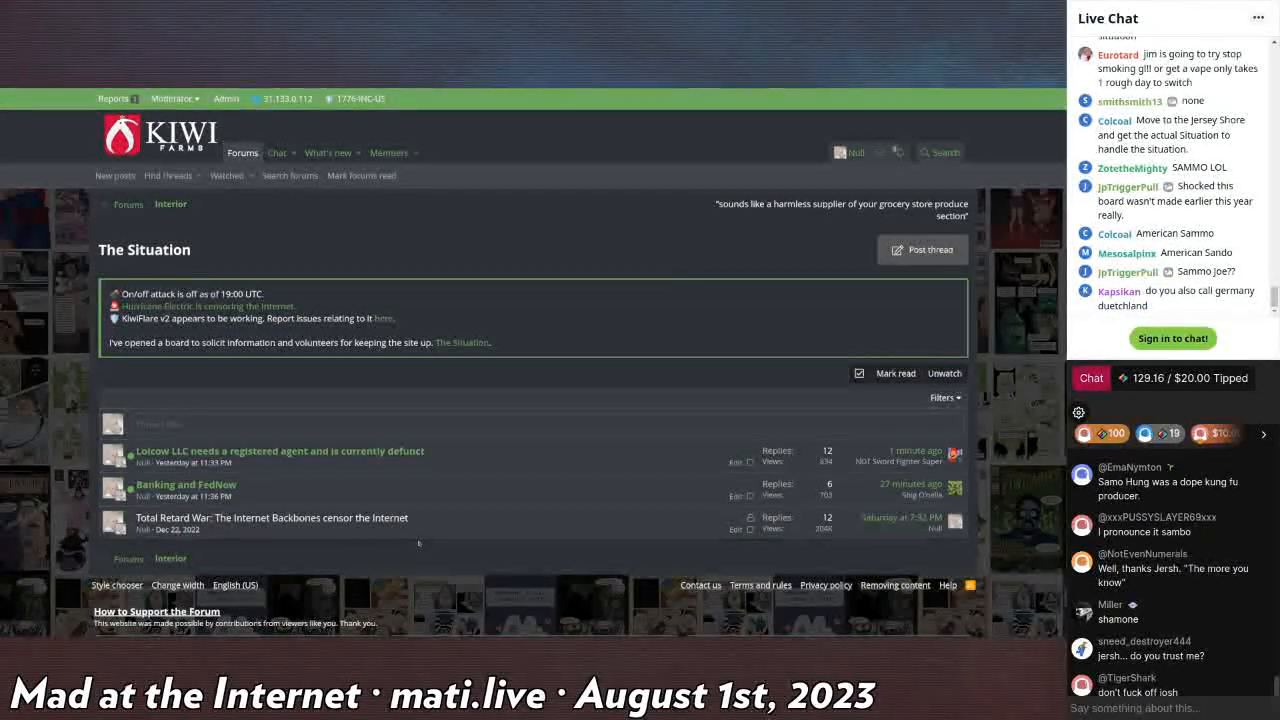
scroll("down", 3)
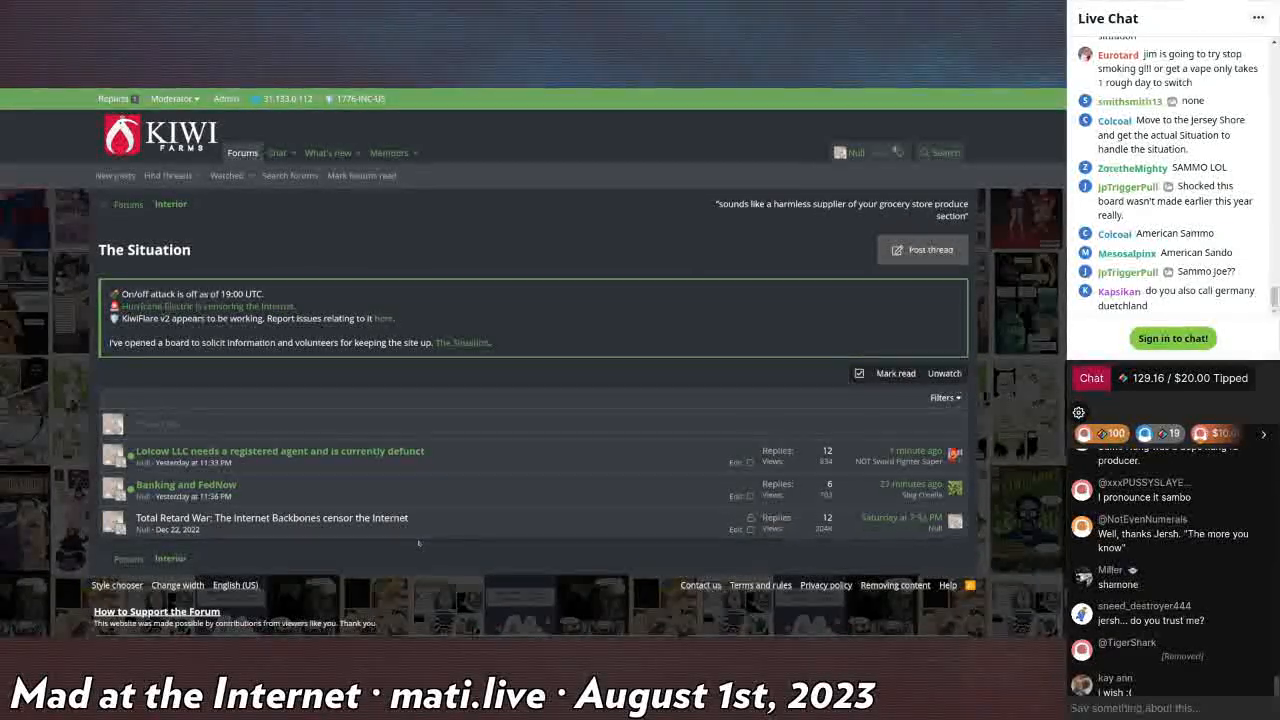
scroll("down", 3)
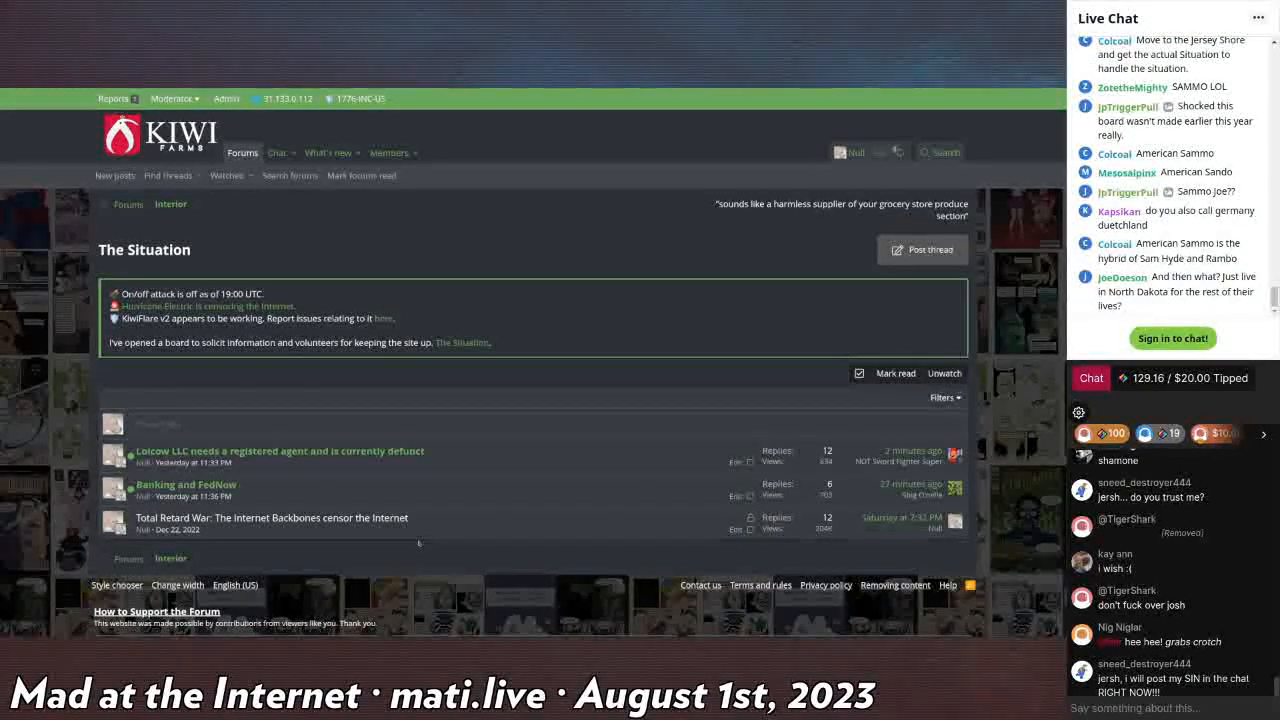
scroll("down", 3)
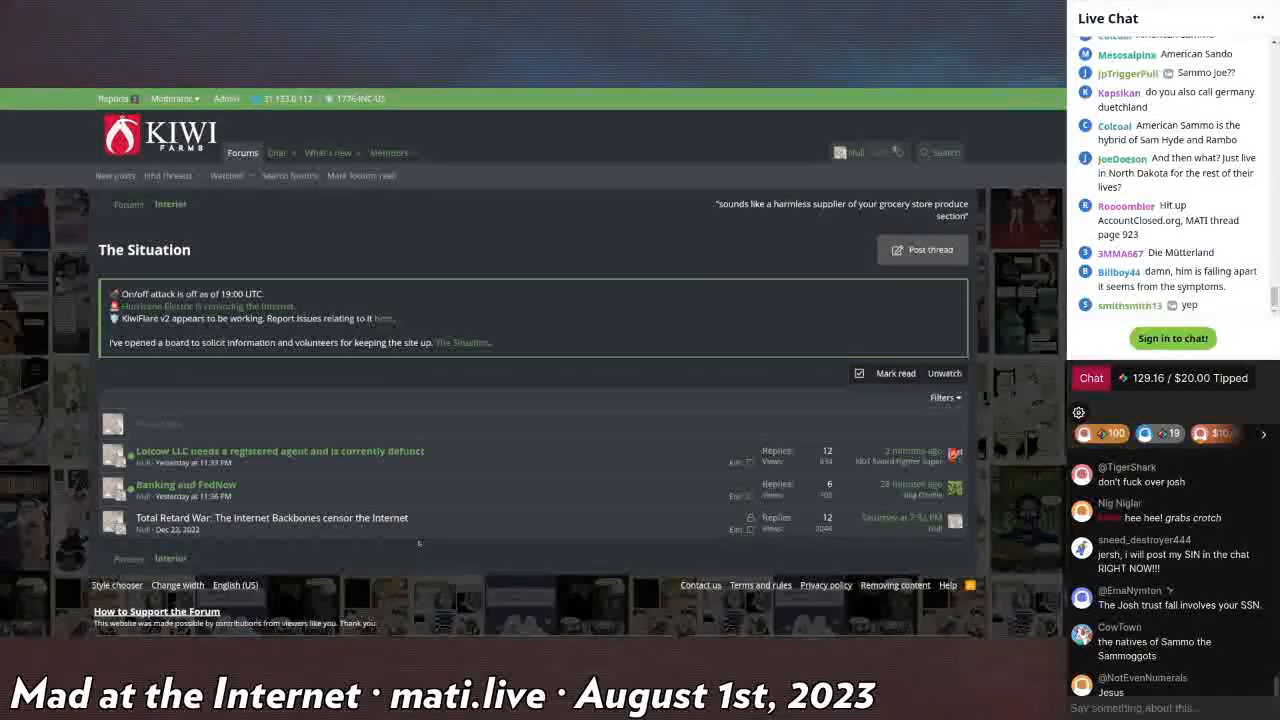
scroll("down", 3)
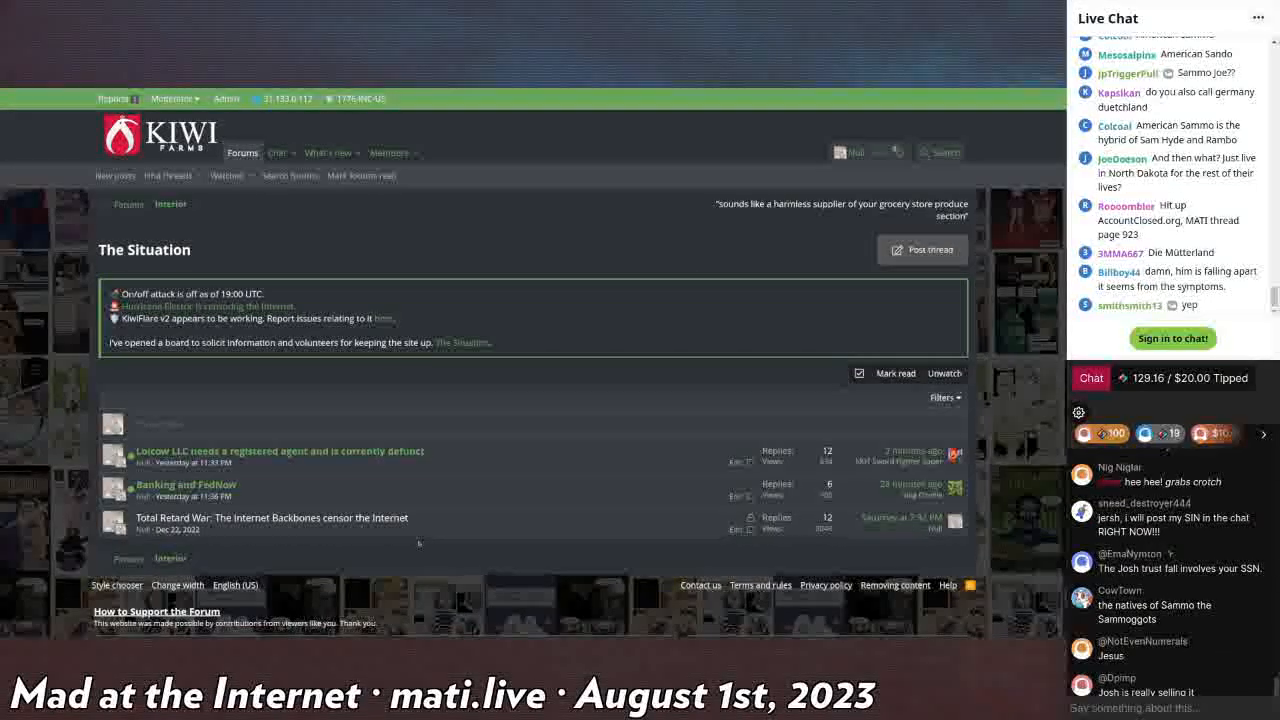
scroll("down", 3)
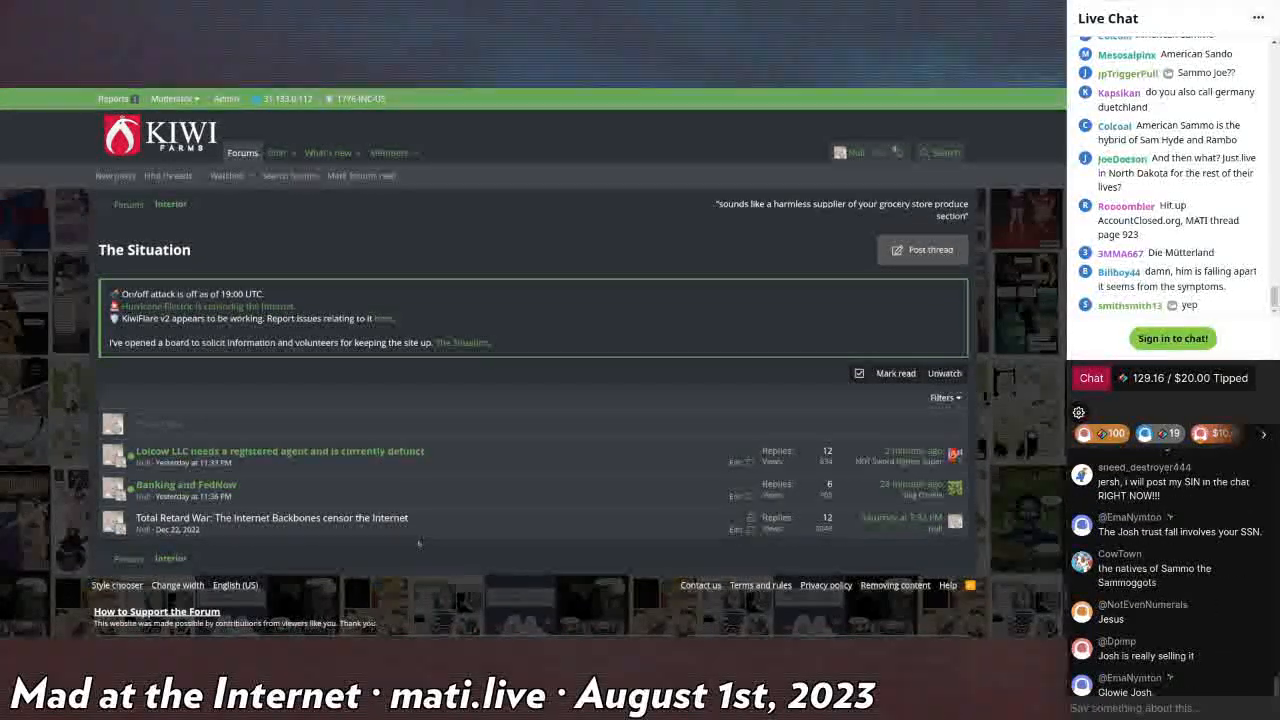
scroll("down", 3)
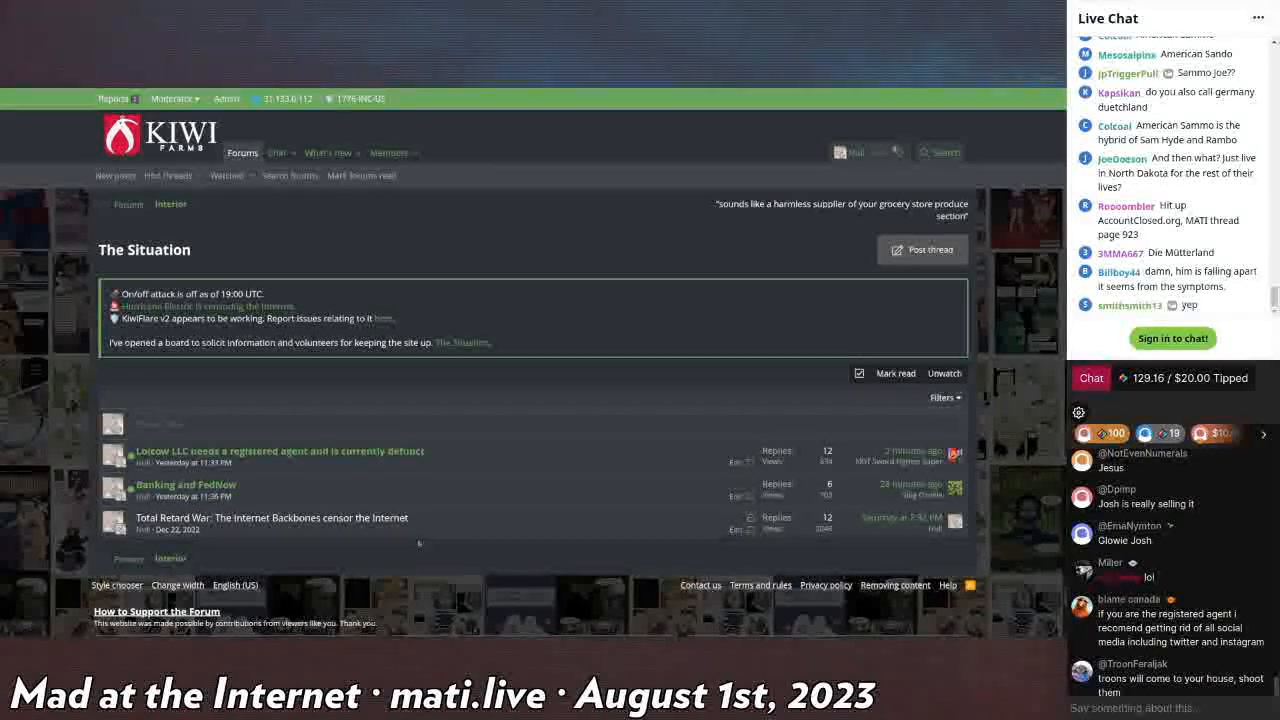
scroll("down", 3)
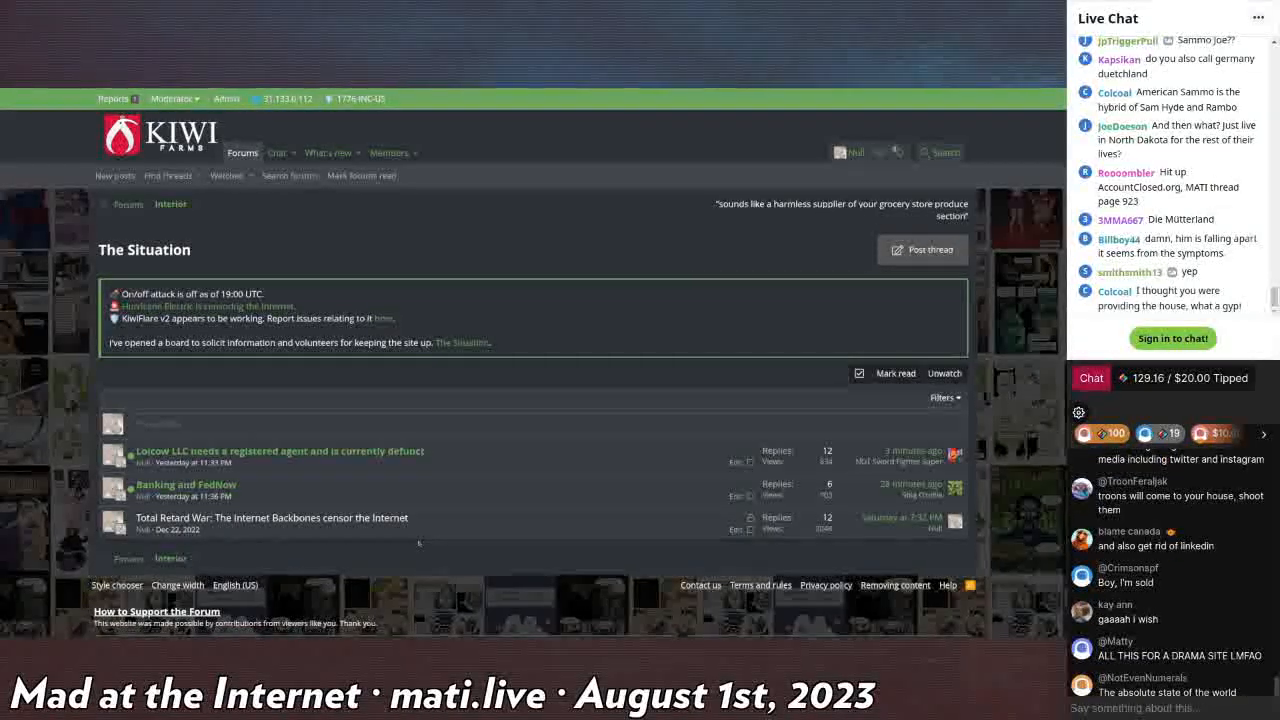
scroll("down", 3)
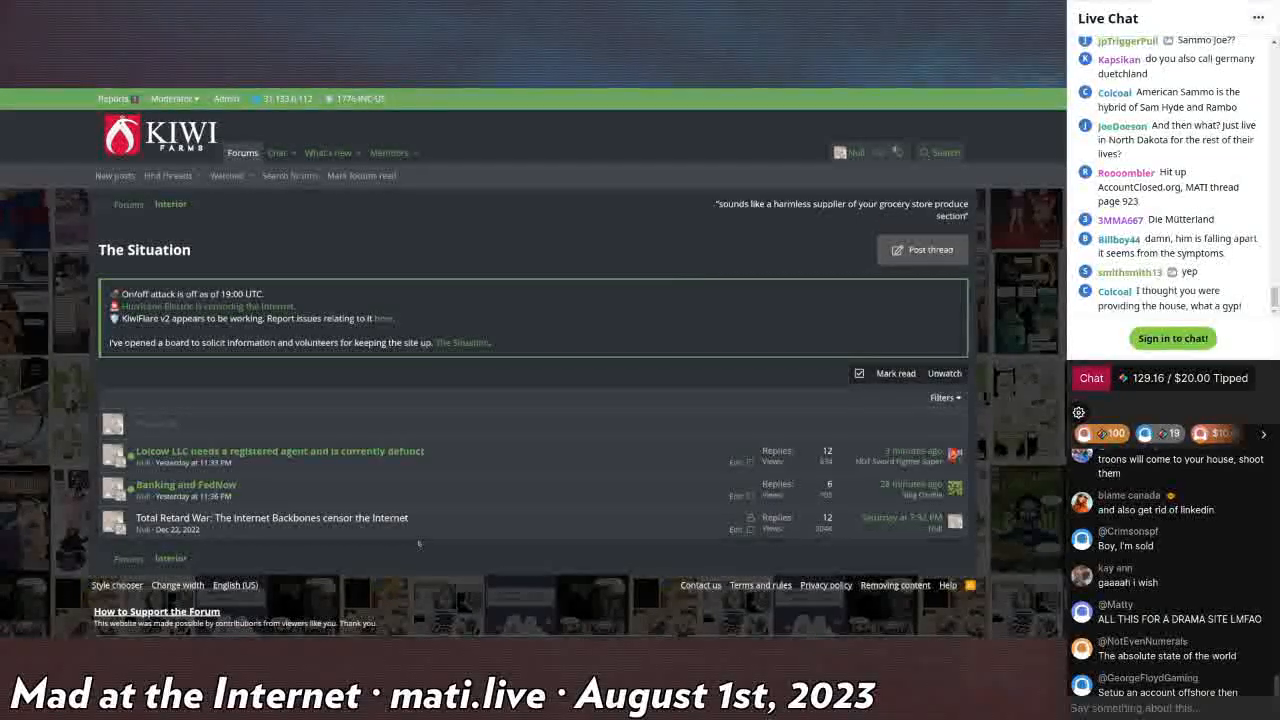
scroll("down", 3)
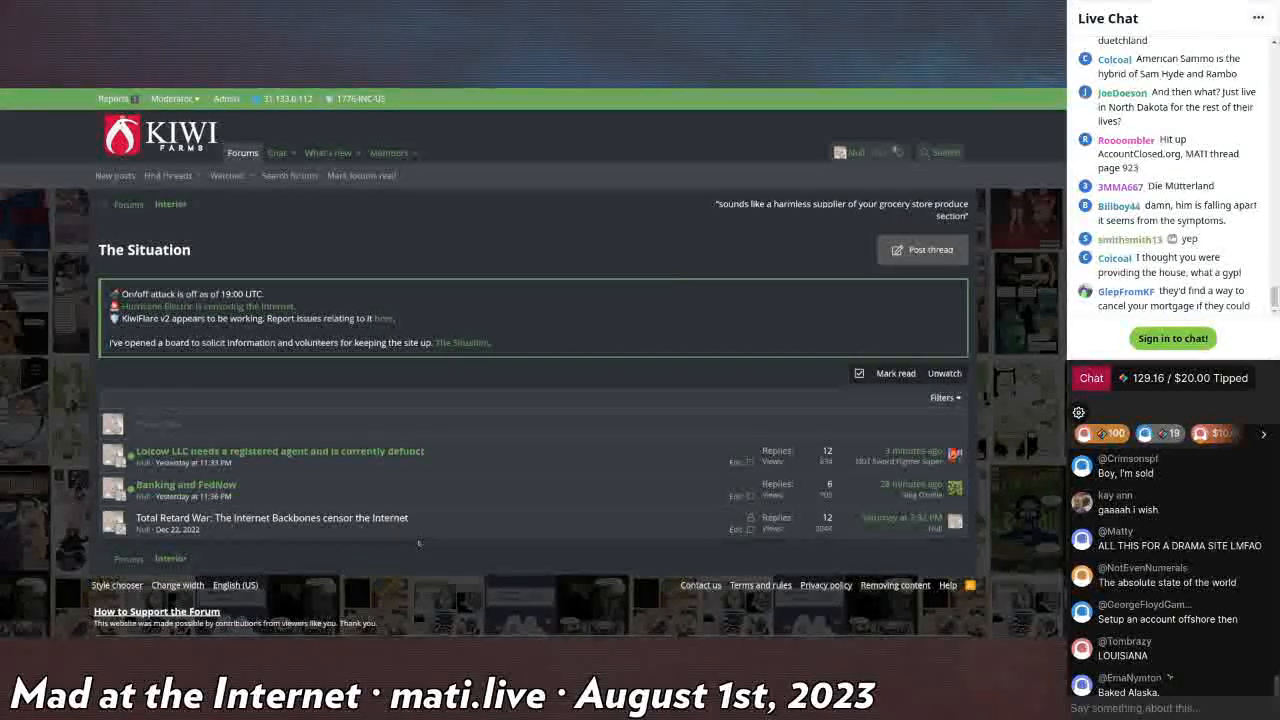
scroll("down", 3)
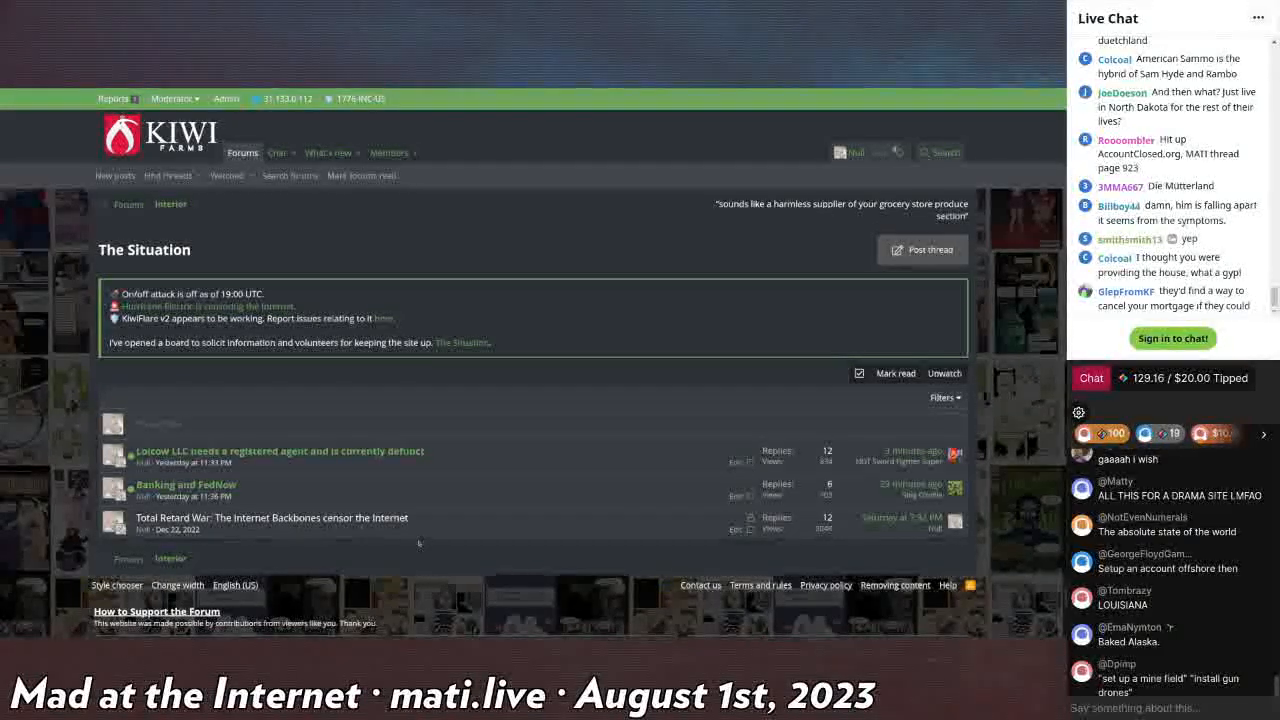
scroll("down", 3)
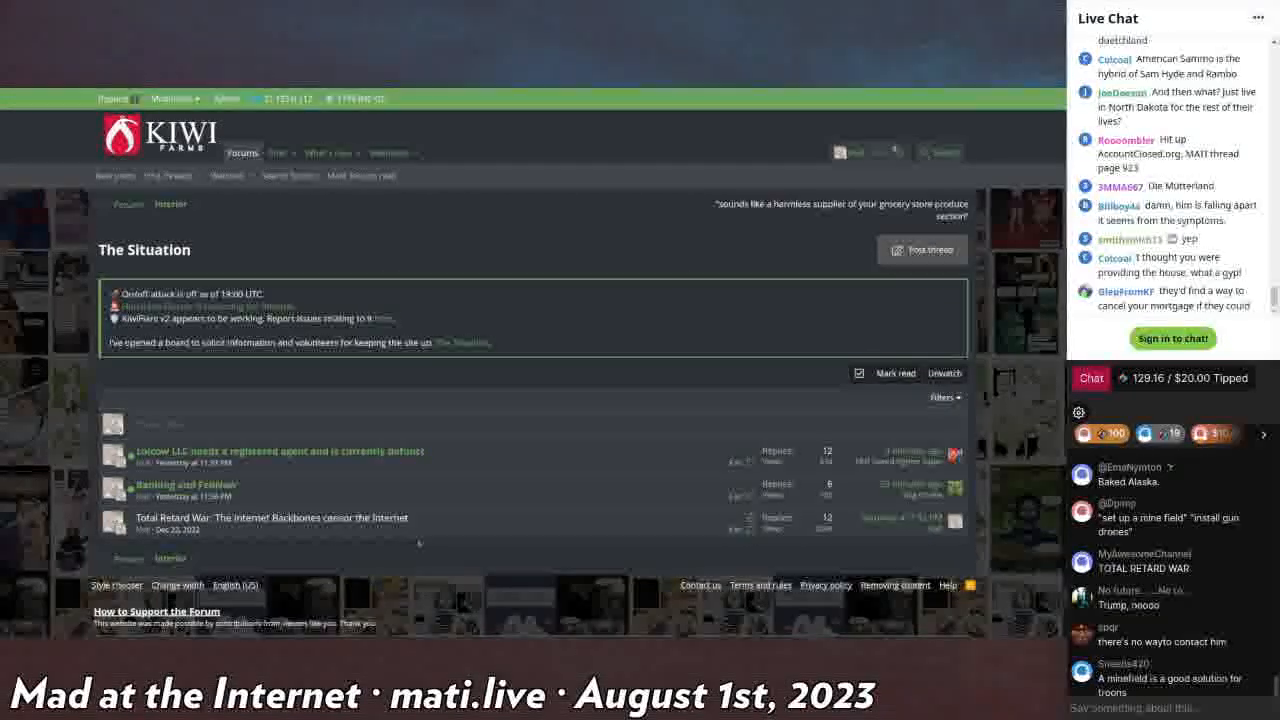
scroll("down", 3)
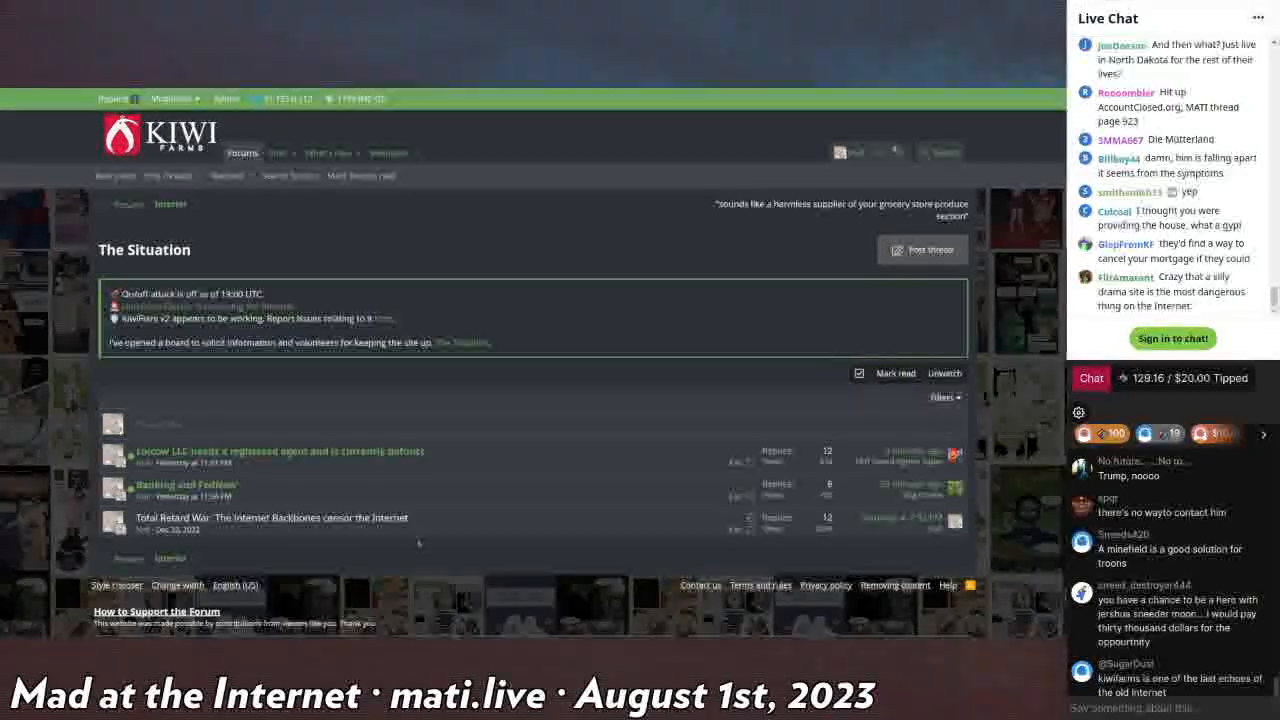
scroll("down", 3)
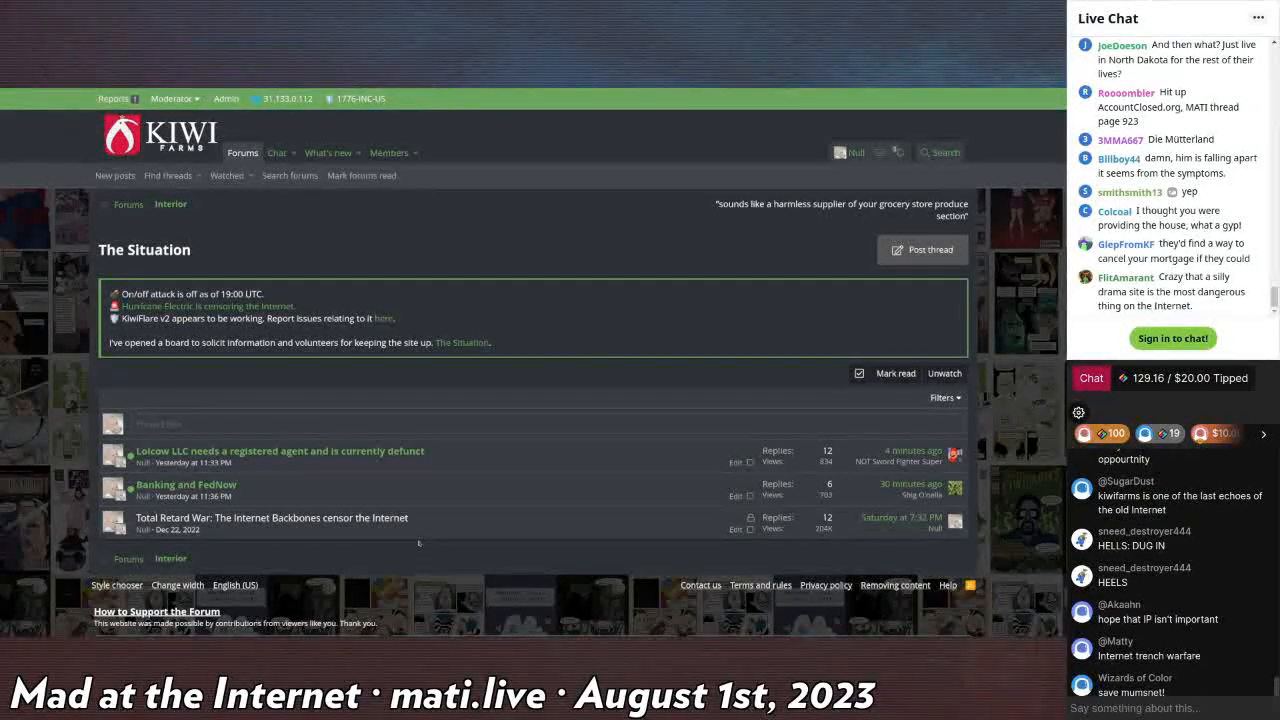
scroll("down", 3)
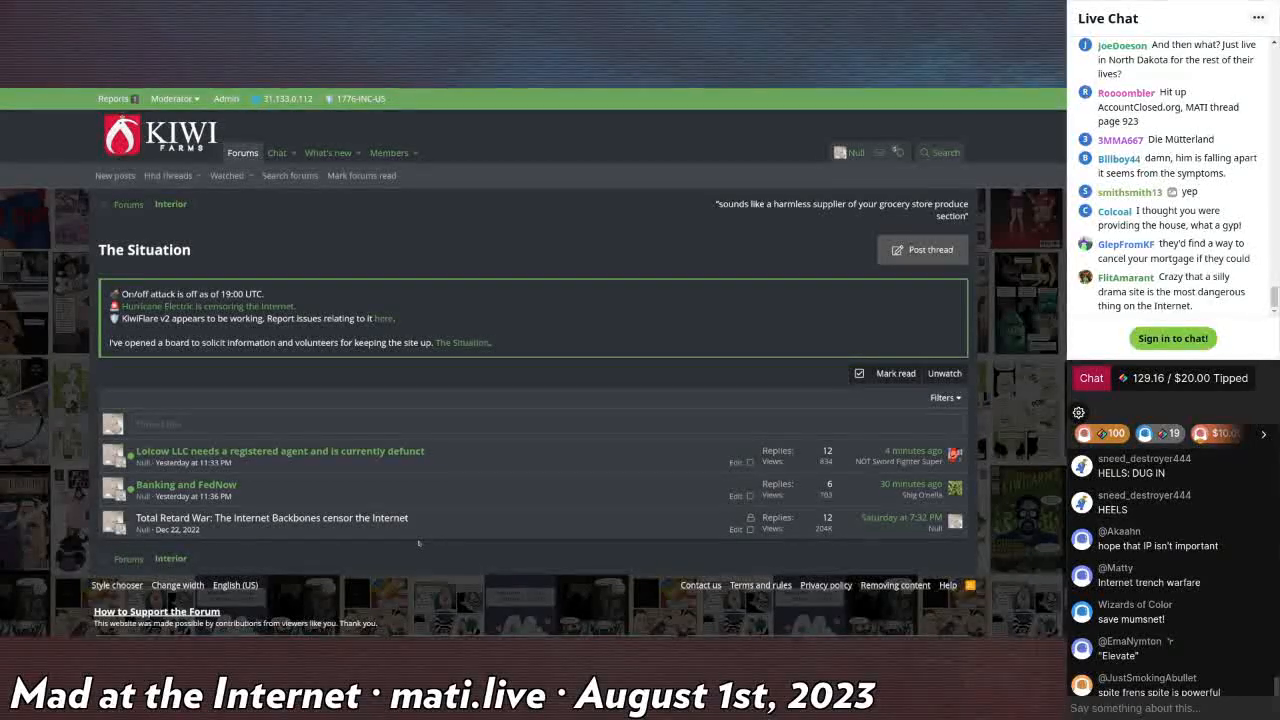
scroll("down", 3)
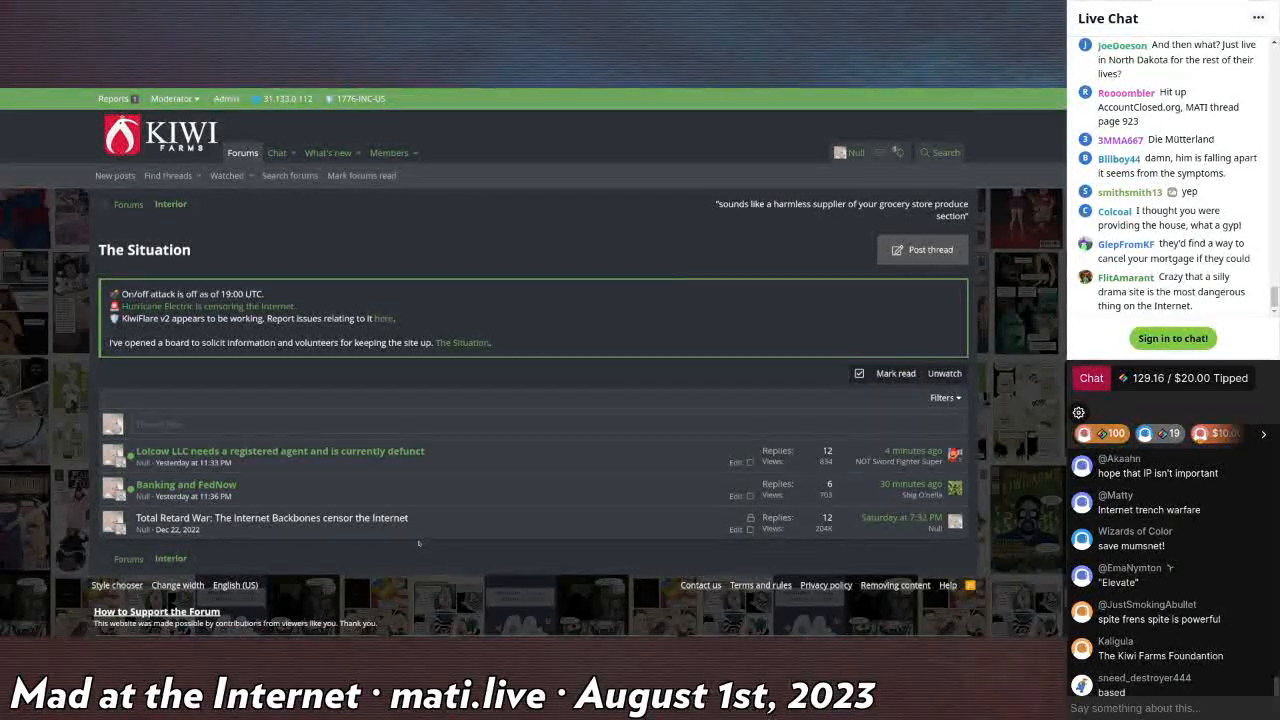
scroll("down", 3)
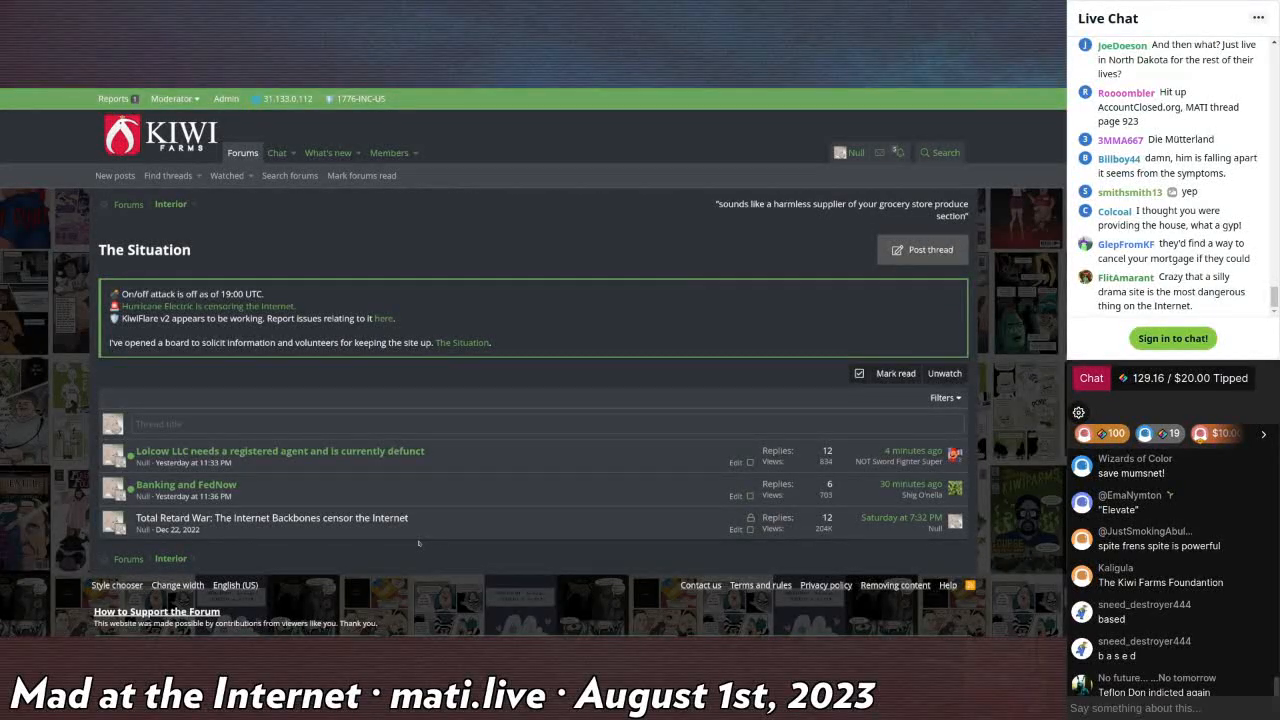
scroll("down", 3)
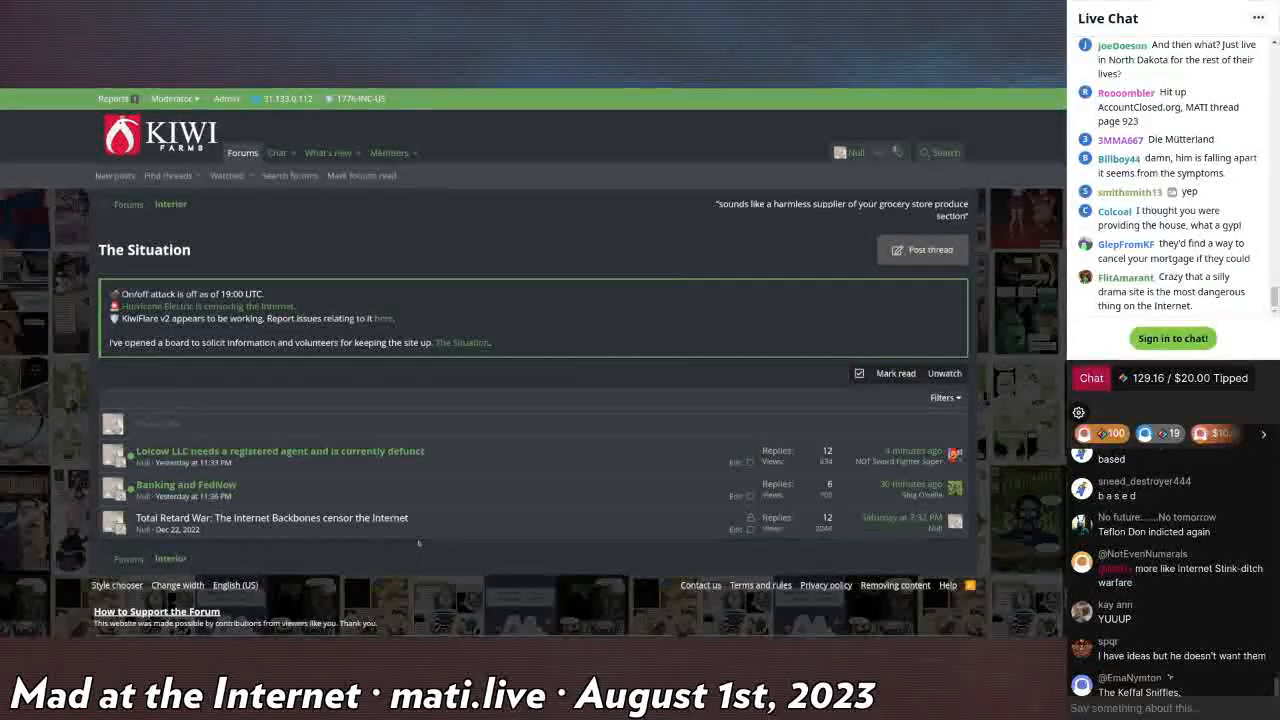
scroll("down", 3)
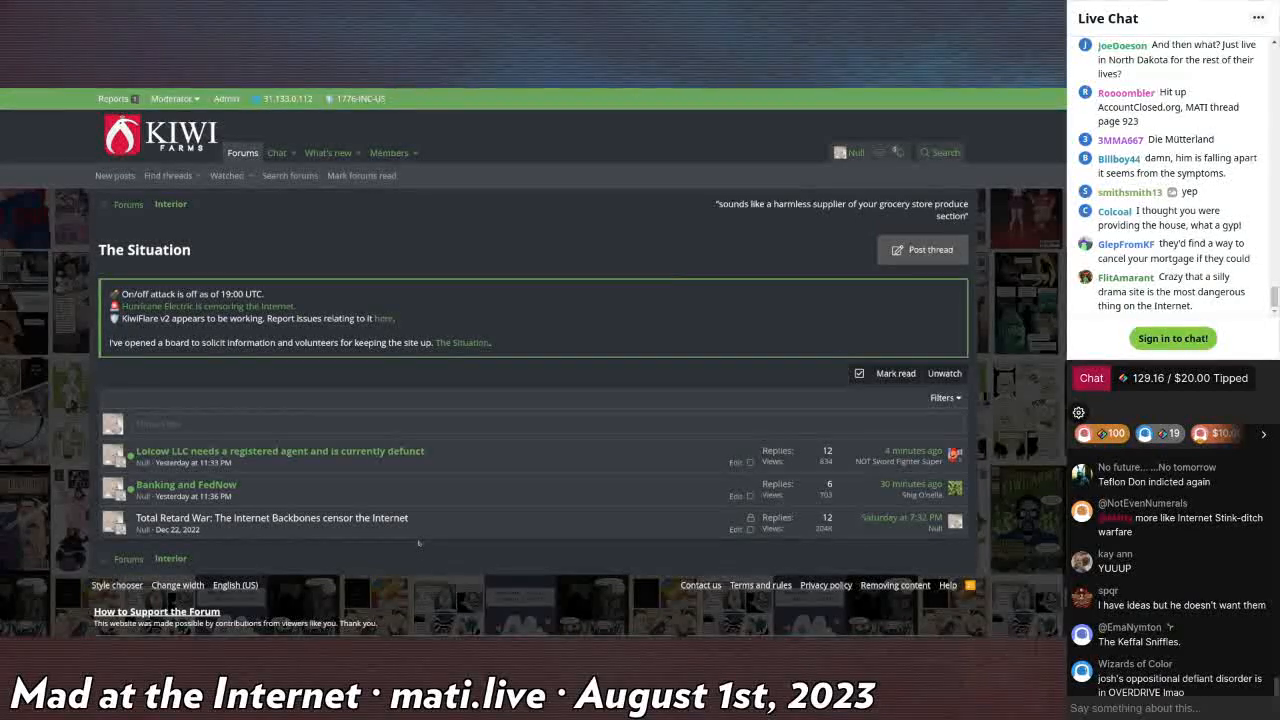
scroll("down", 3)
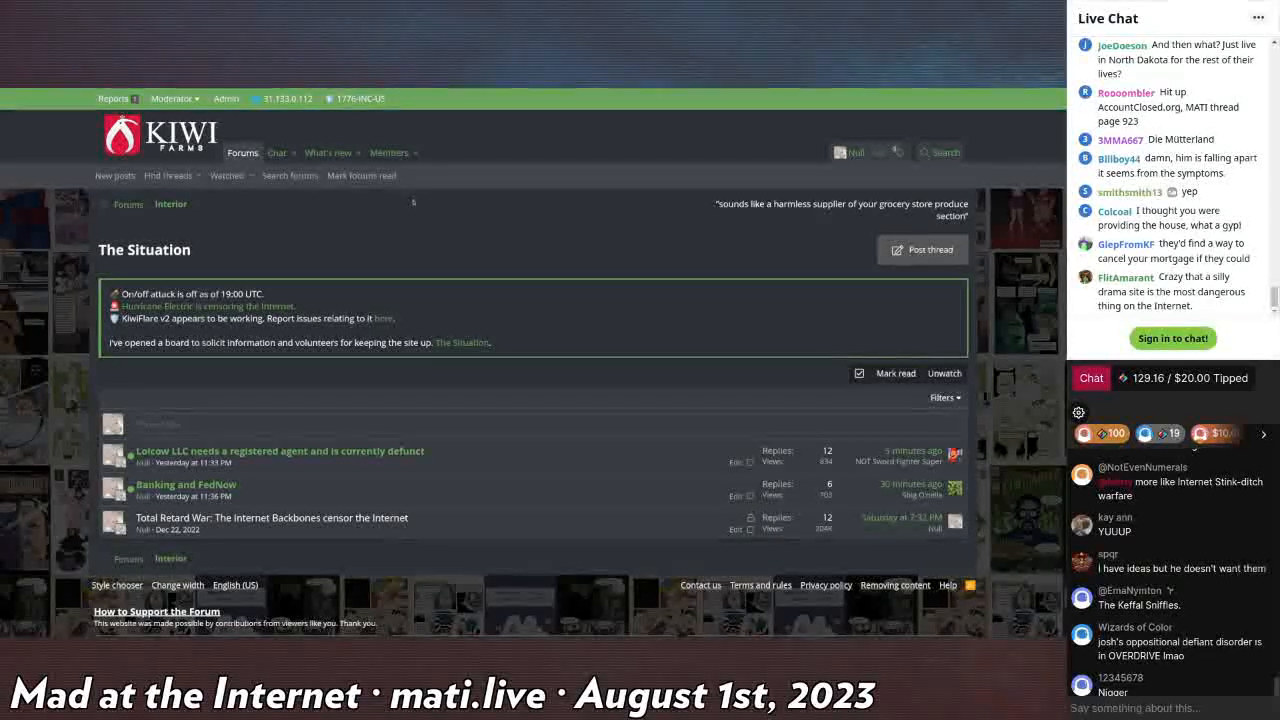
scroll("down", 3)
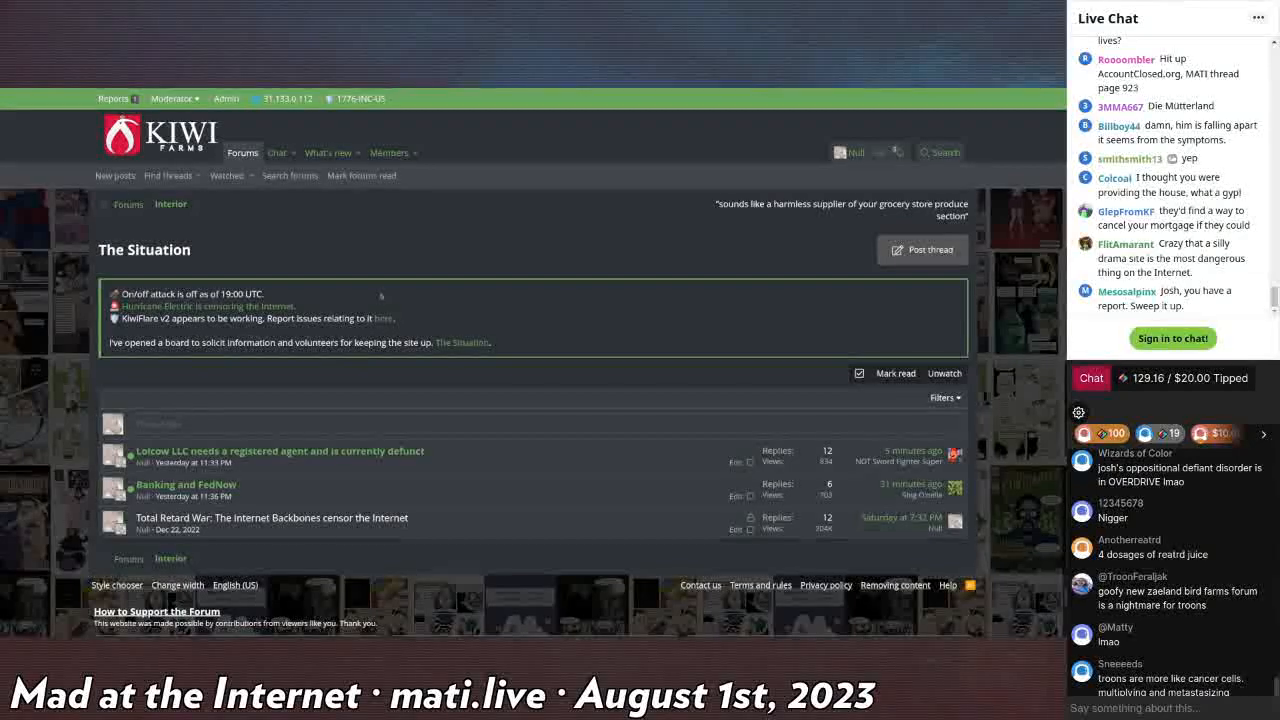
scroll("down", 3)
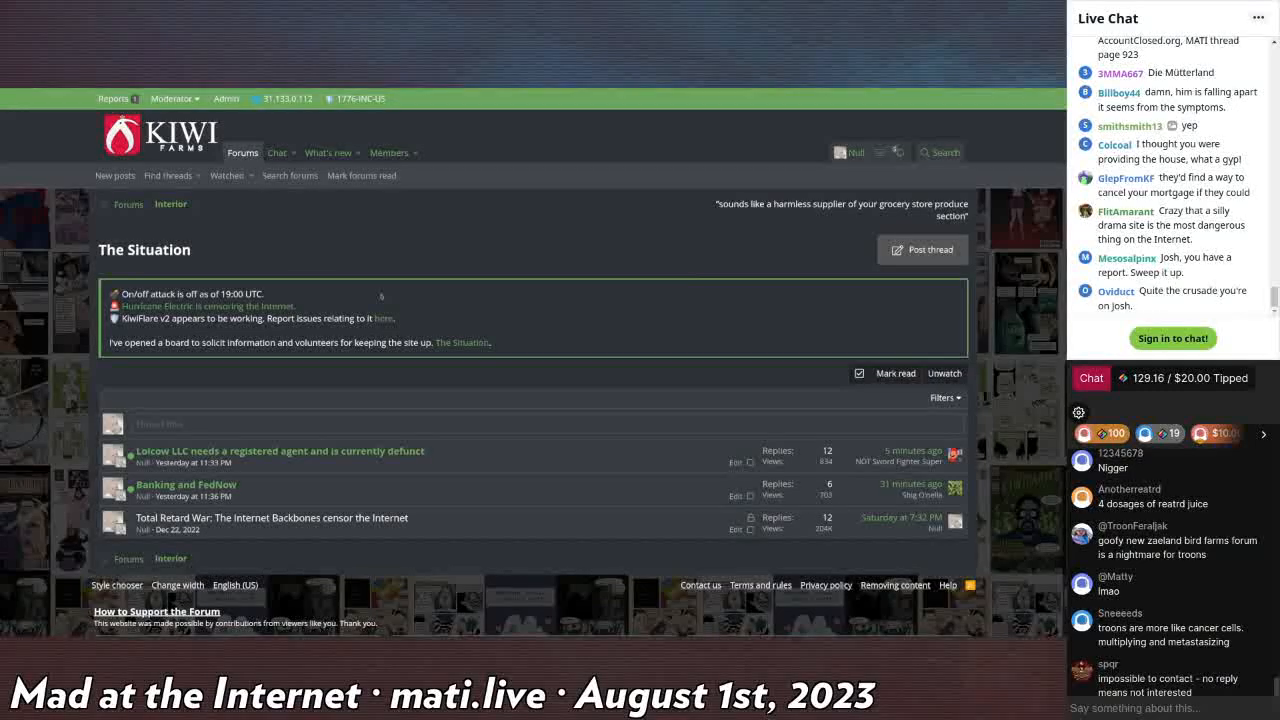
scroll("down", 3)
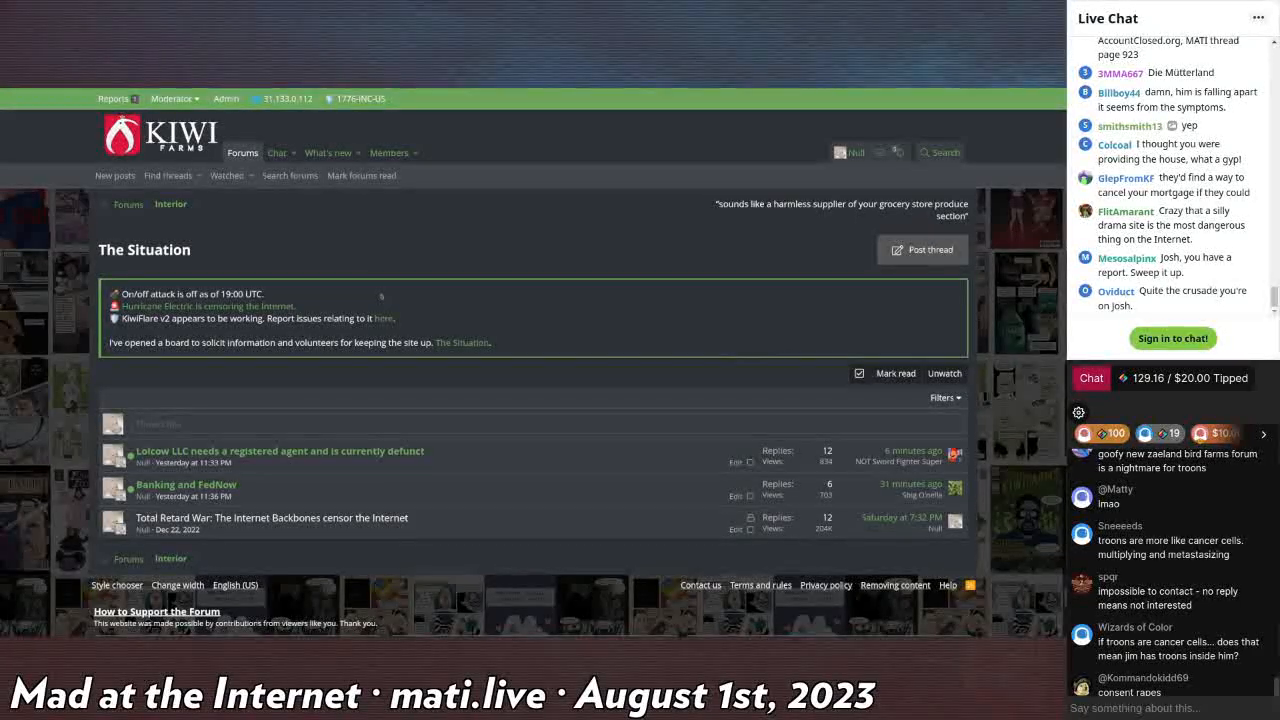
scroll("down", 3)
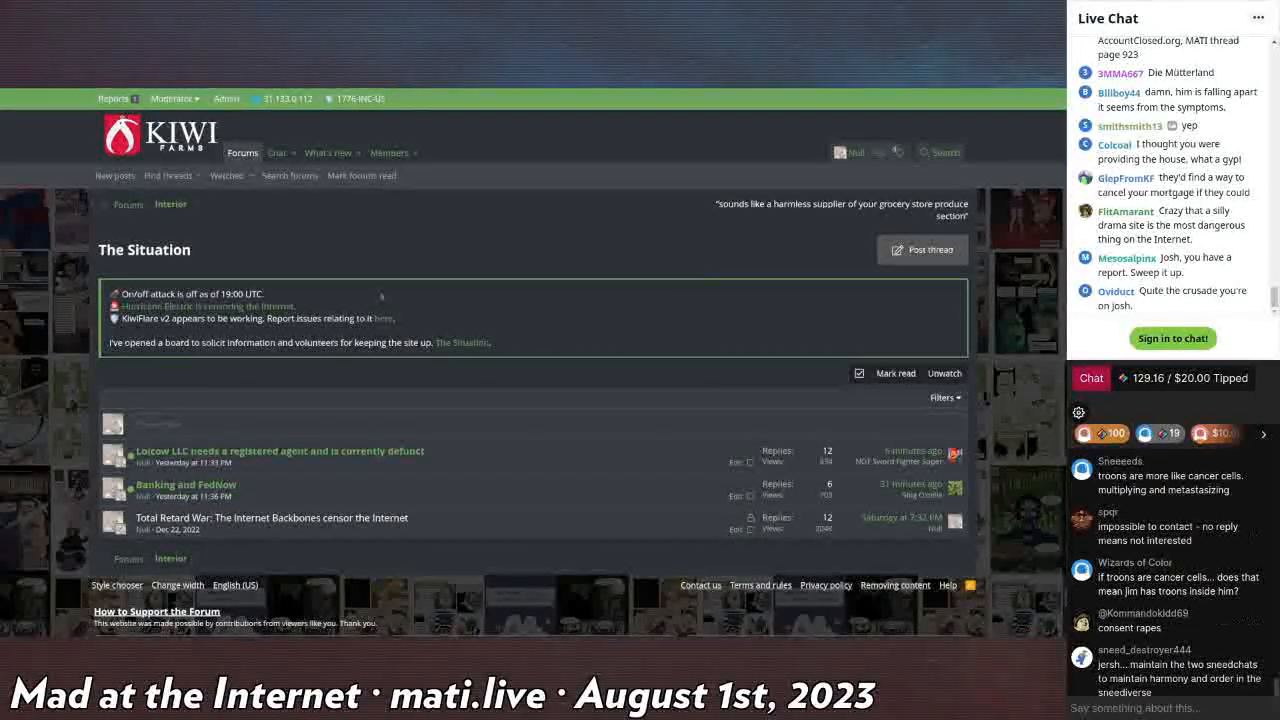
scroll("down", 3)
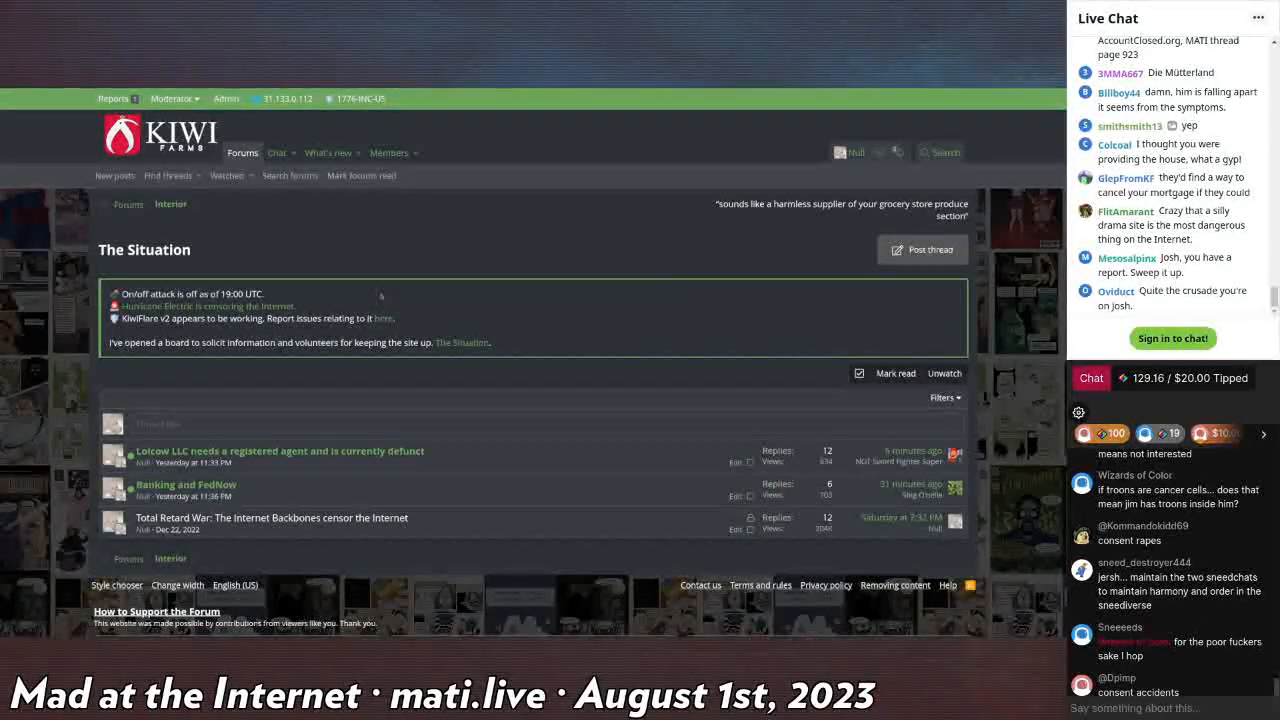
scroll("down", 3)
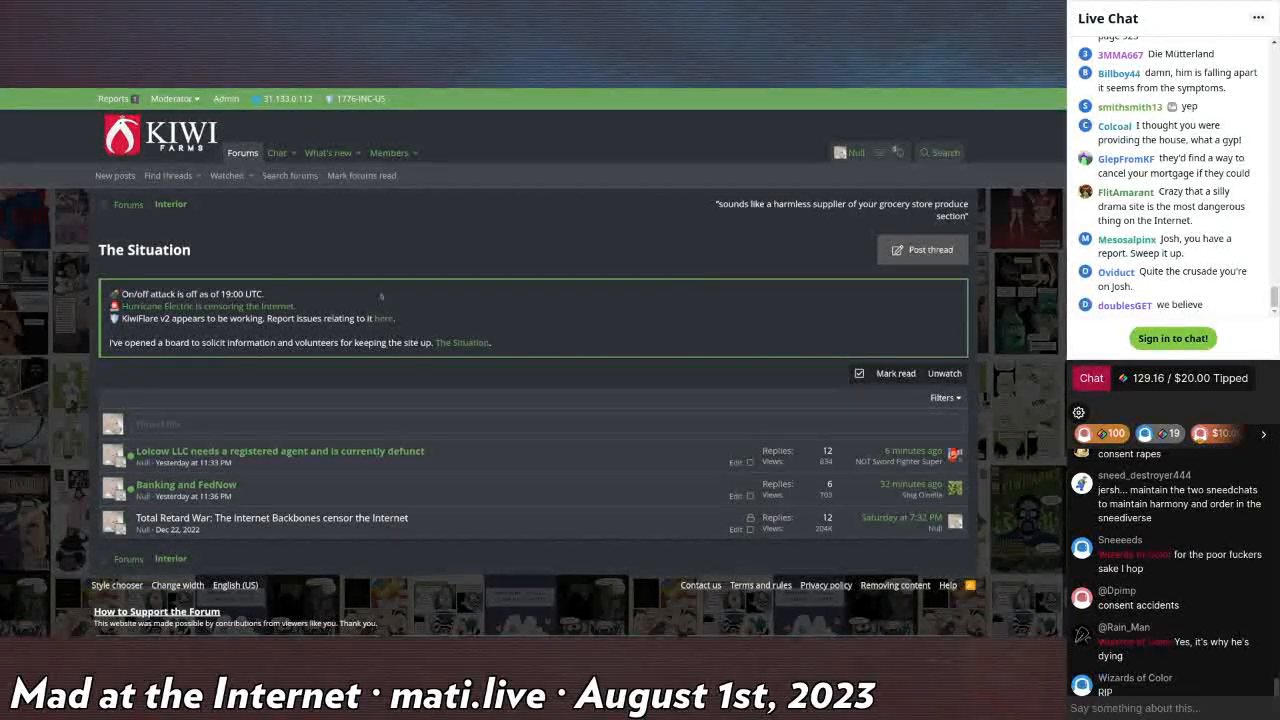
scroll("down", 3)
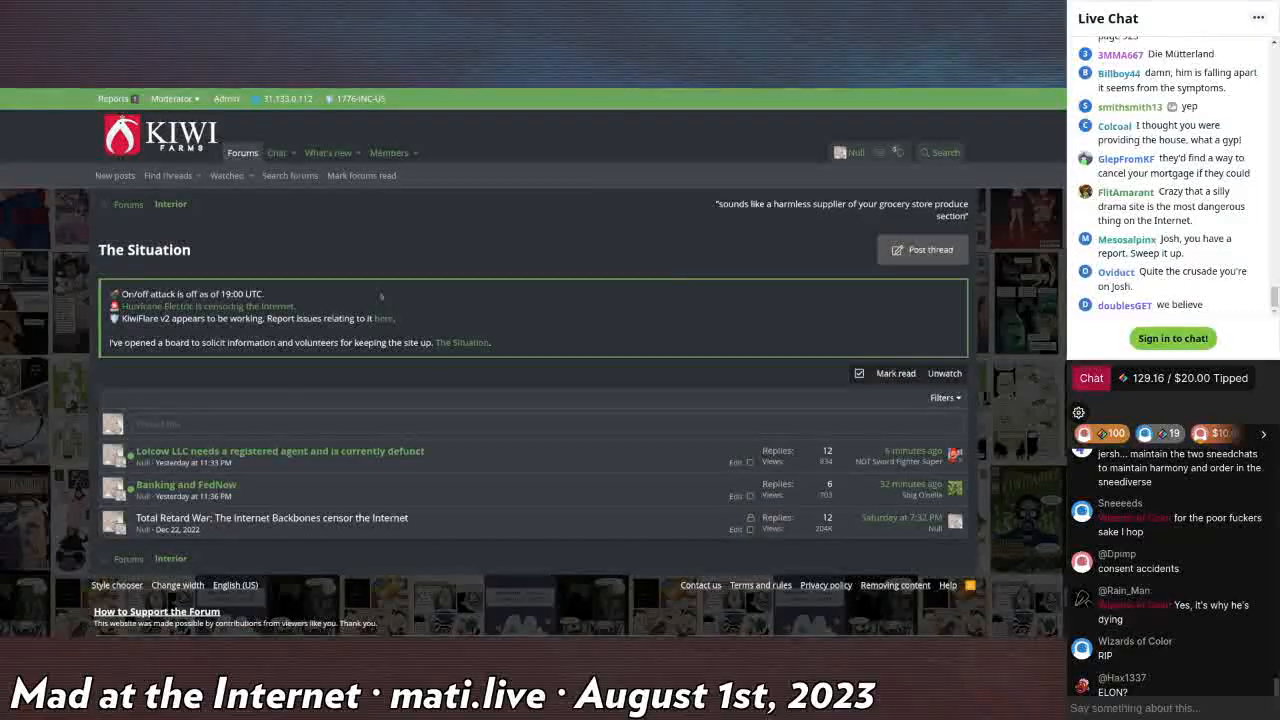